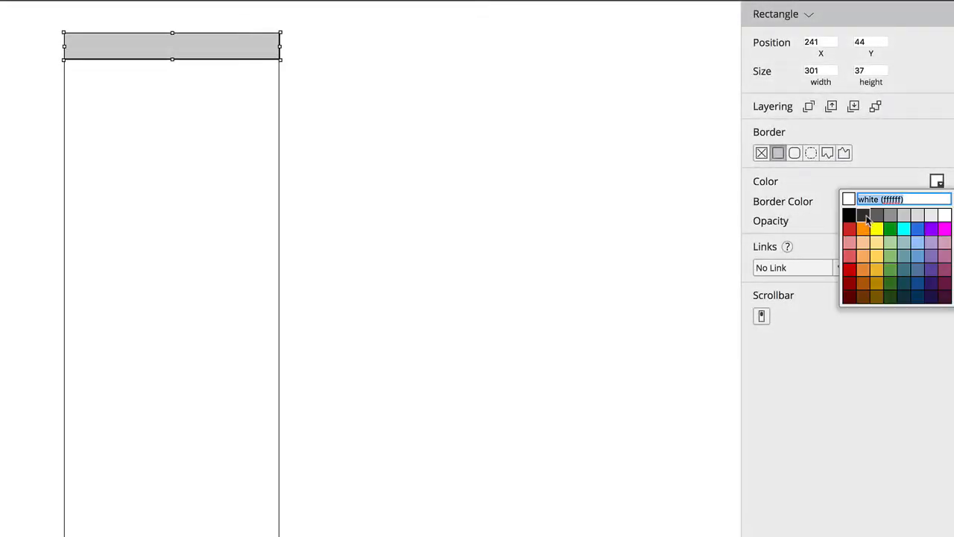
- Give the header bar a dark grey fill and view the finished sidebar wireframe
click(864, 215)
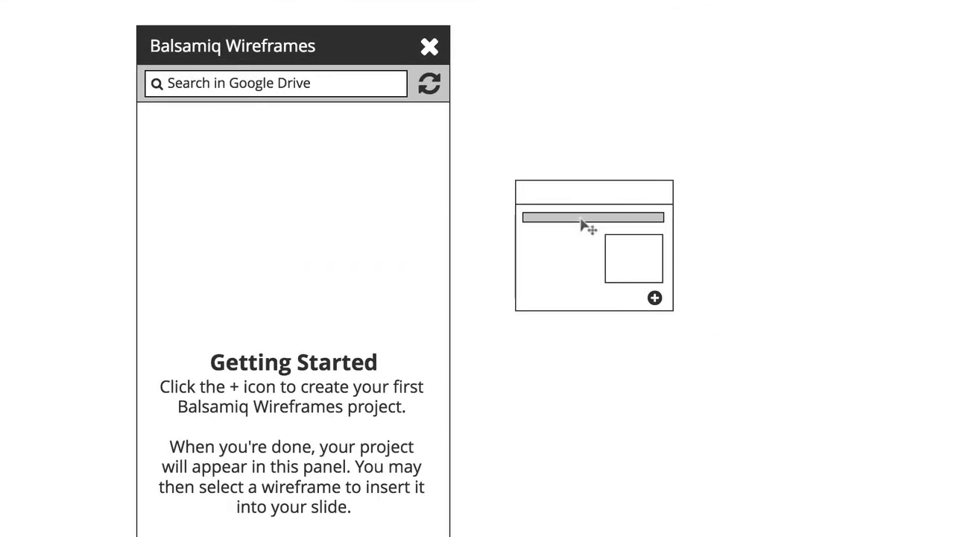
click(593, 217)
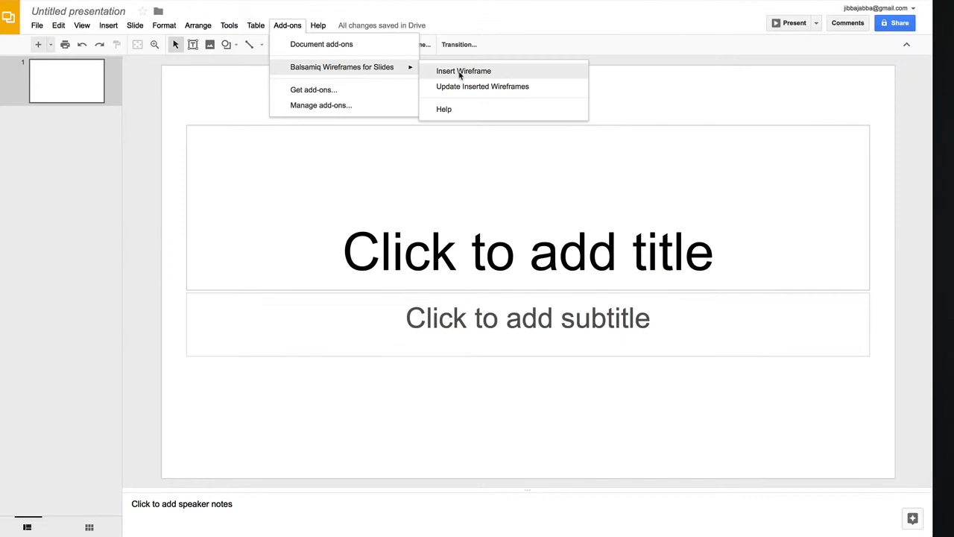
- Insert a wireframe from the Balsamiq add-on, opening a blank BWGD wireframe
click(462, 71)
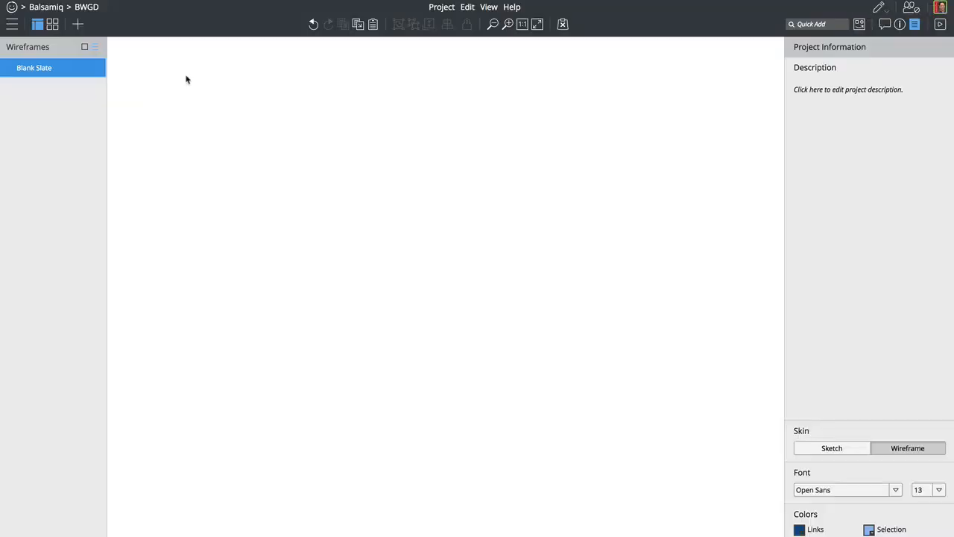
- Draw a 301×800 grey panel rectangle and position it at 241, 44
drag(186, 79, 362, 478)
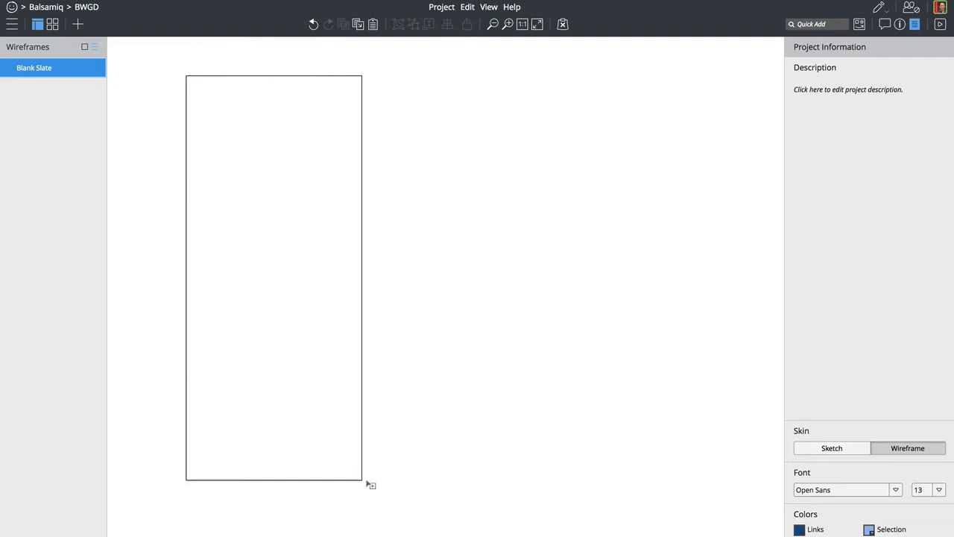
click(274, 278)
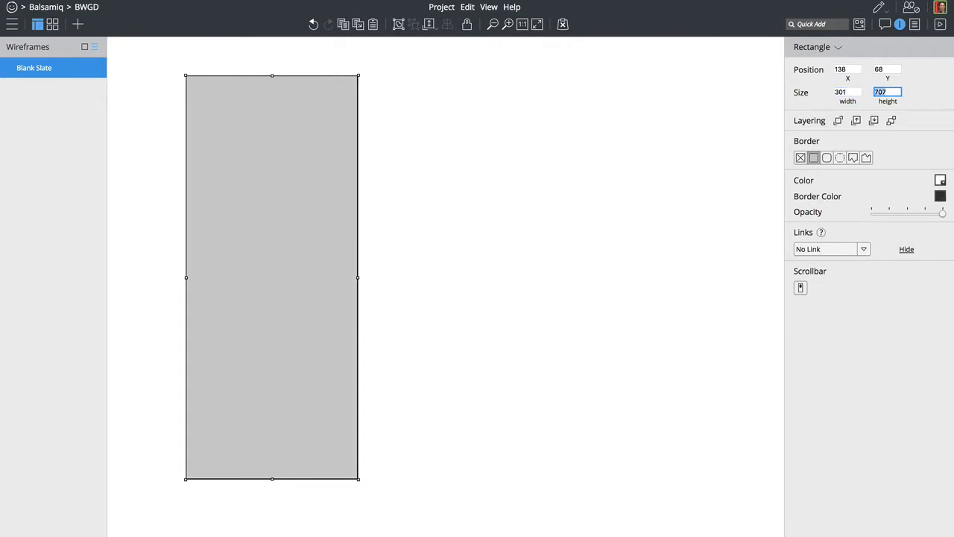
text(800)
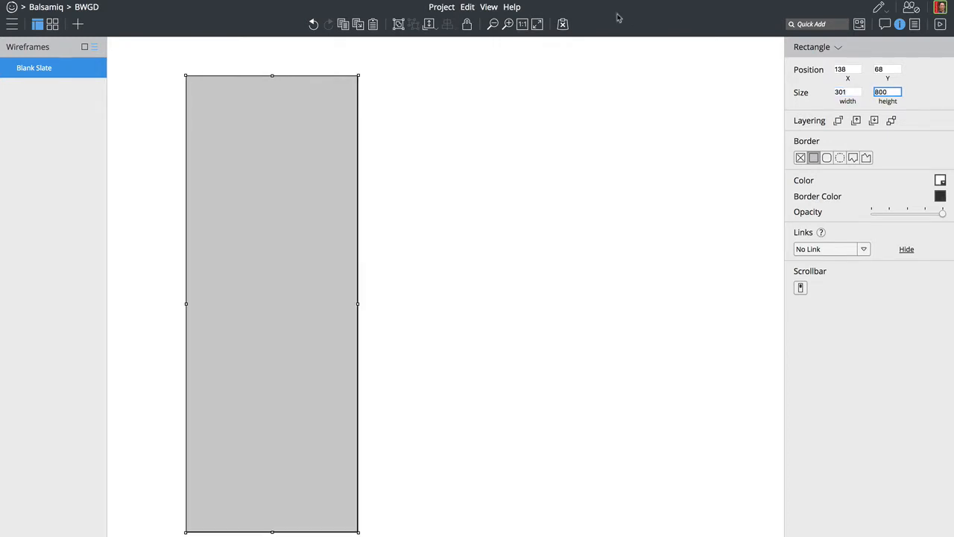
drag(272, 303, 333, 289)
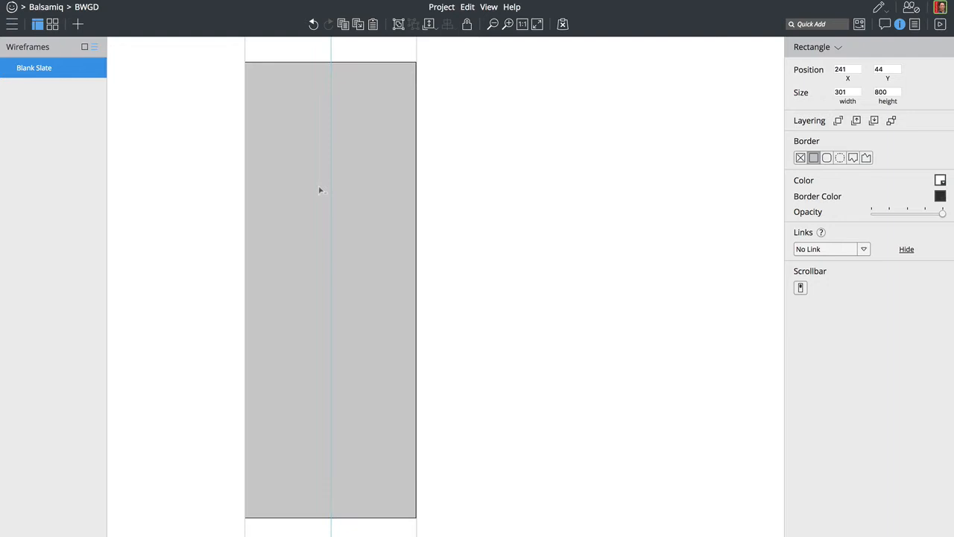
- Add a 37-high dark grey header bar with a same-sized lighter grey strip below
click(319, 190)
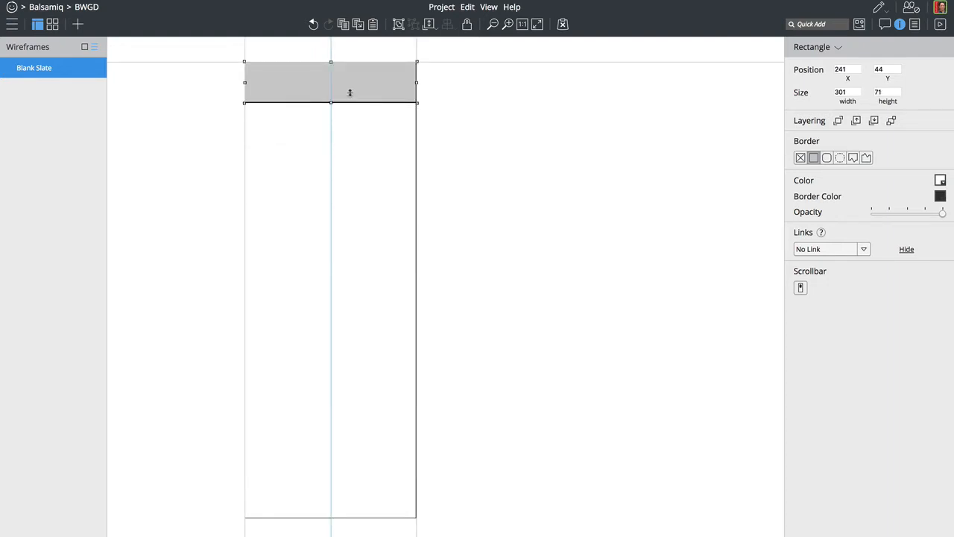
drag(331, 101, 331, 92)
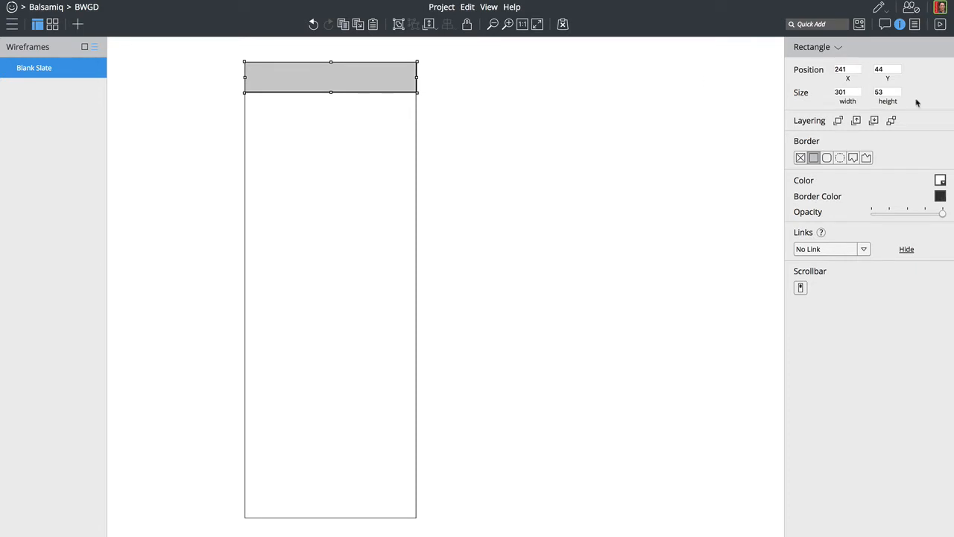
click(887, 92)
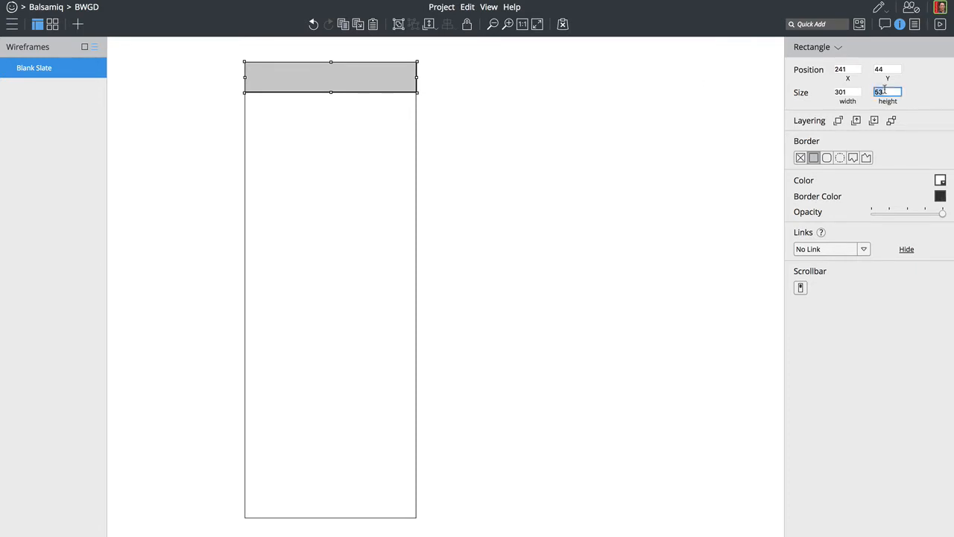
text(36)
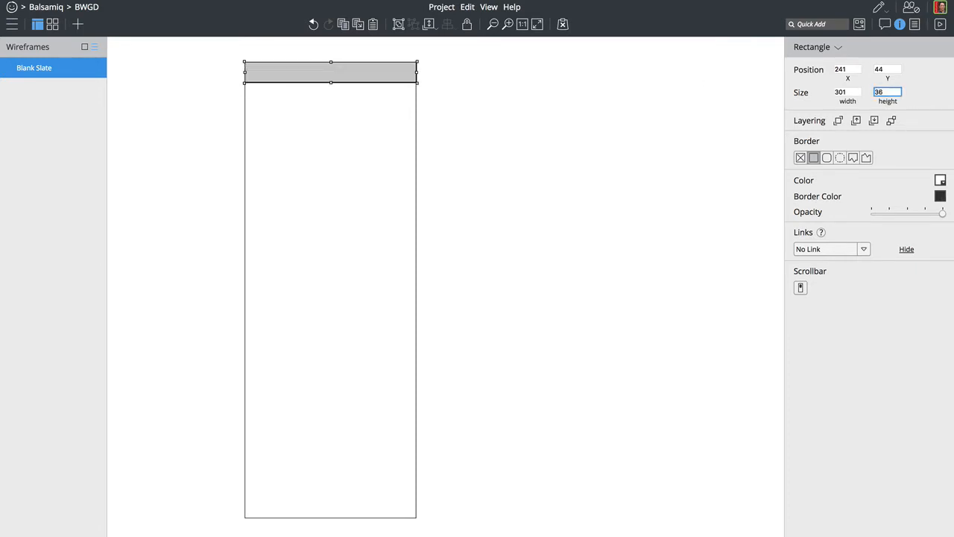
text(3)
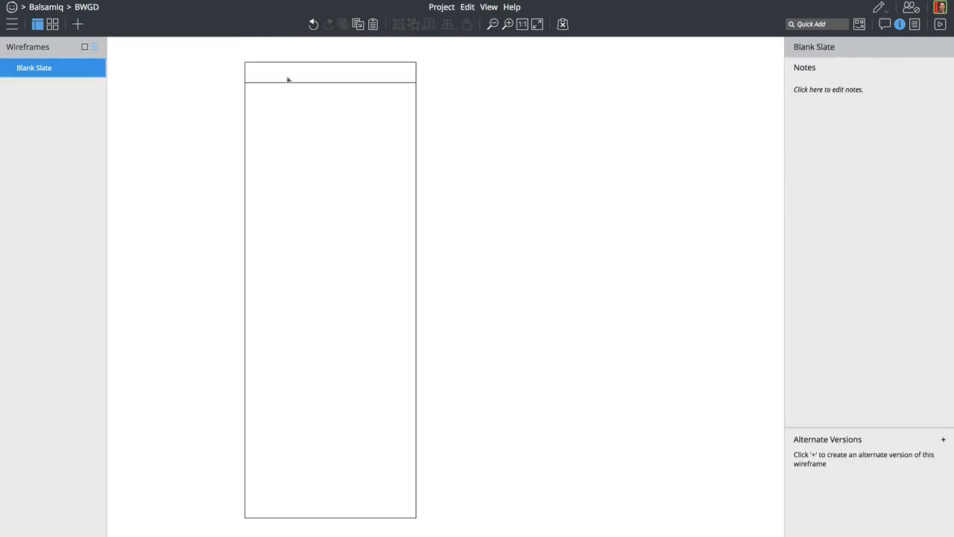
mouse_move(344, 62)
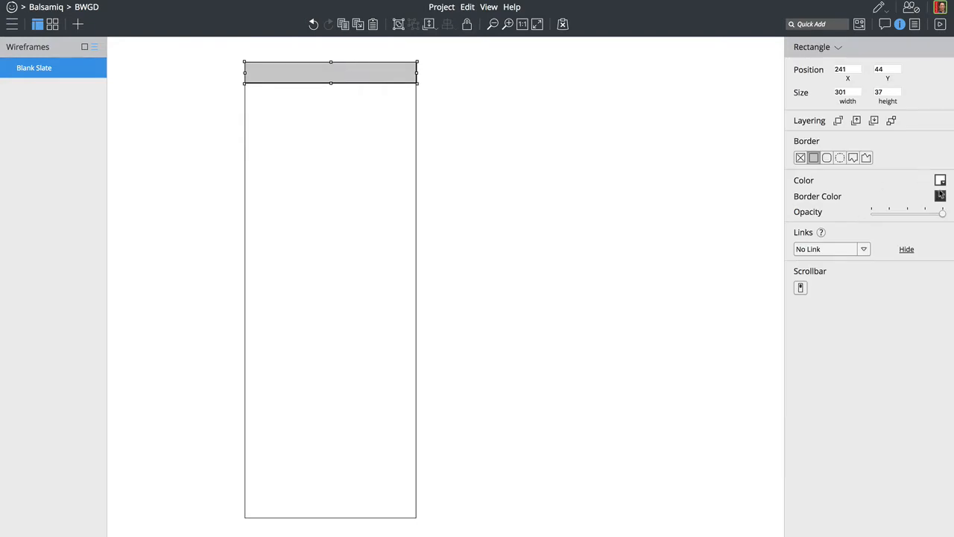
click(940, 180)
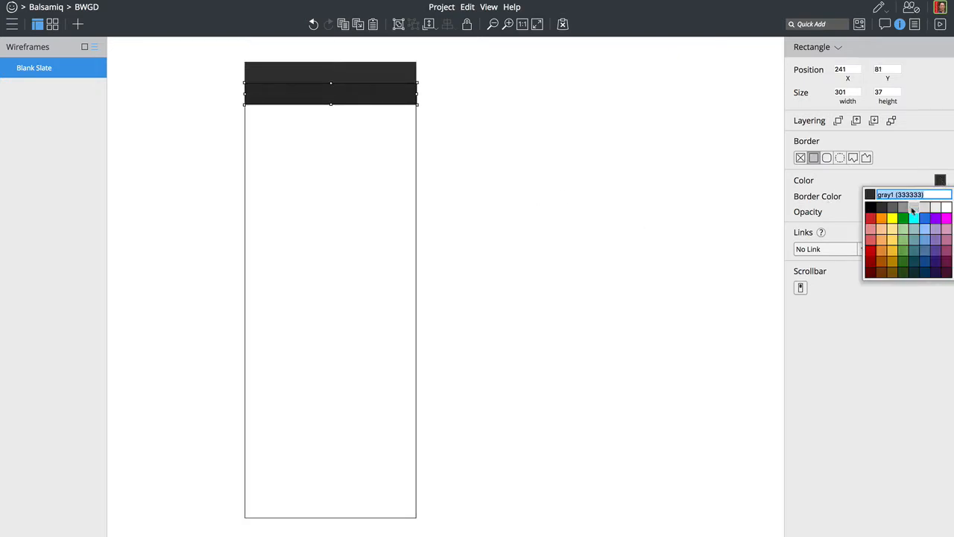
click(913, 209)
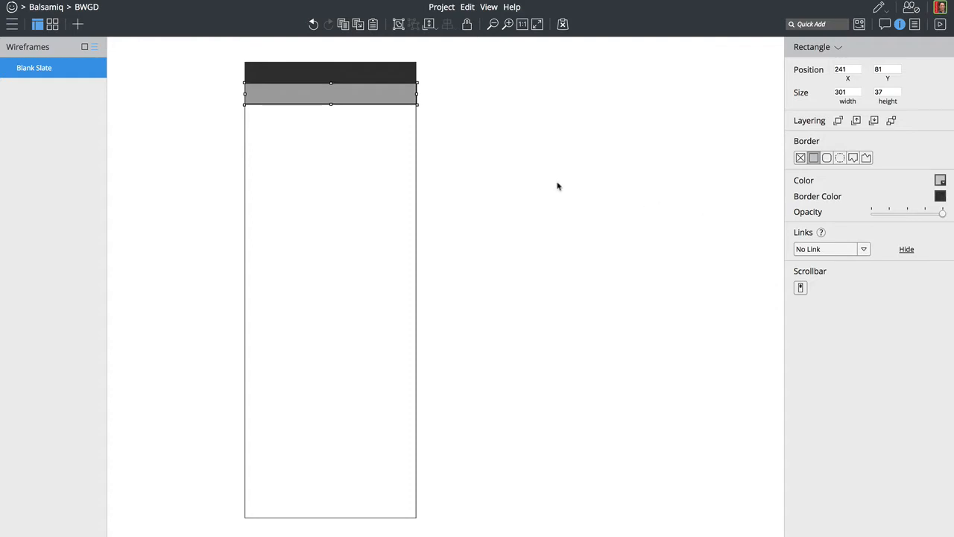
- Add a 252-wide search box reading 'Search in Google Drive' inside the grey strip
text(sear)
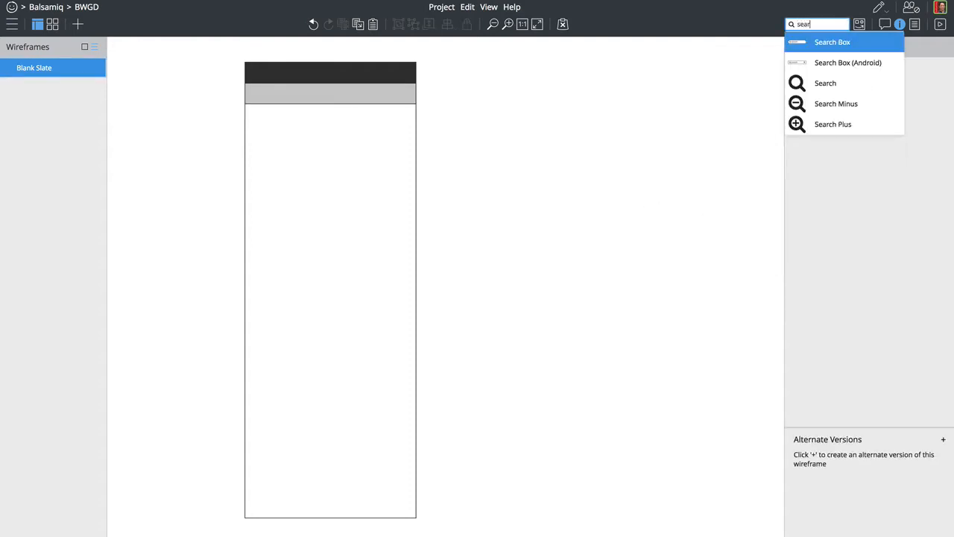
click(833, 42)
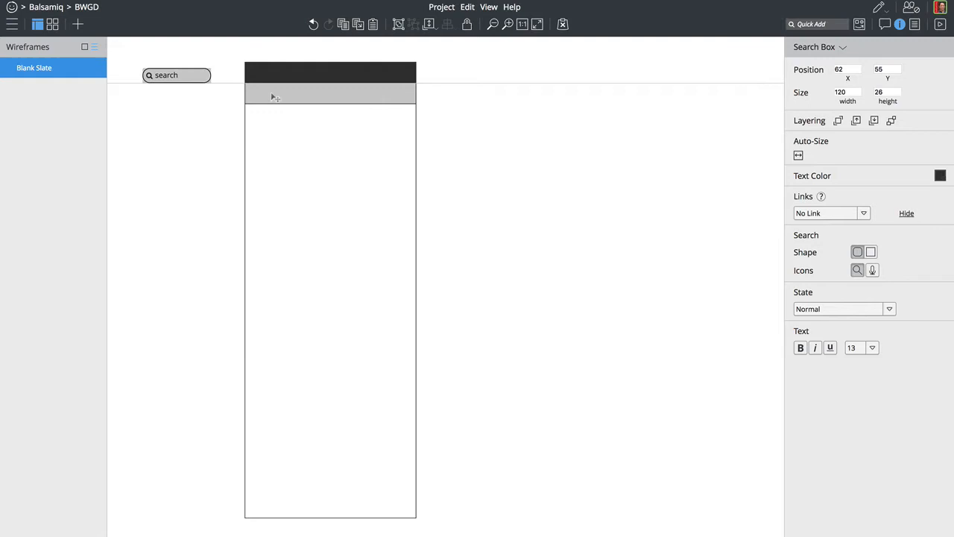
drag(177, 75, 282, 93)
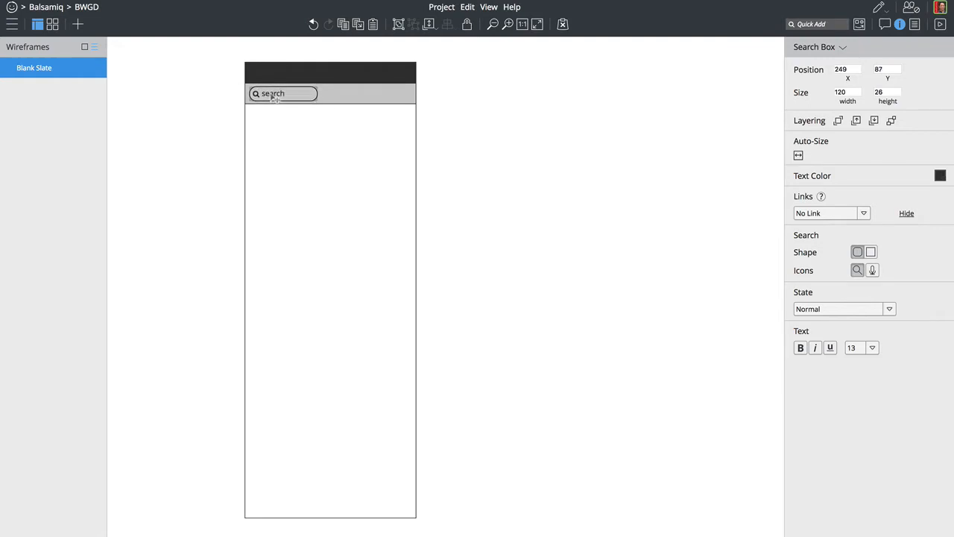
double_click(282, 93)
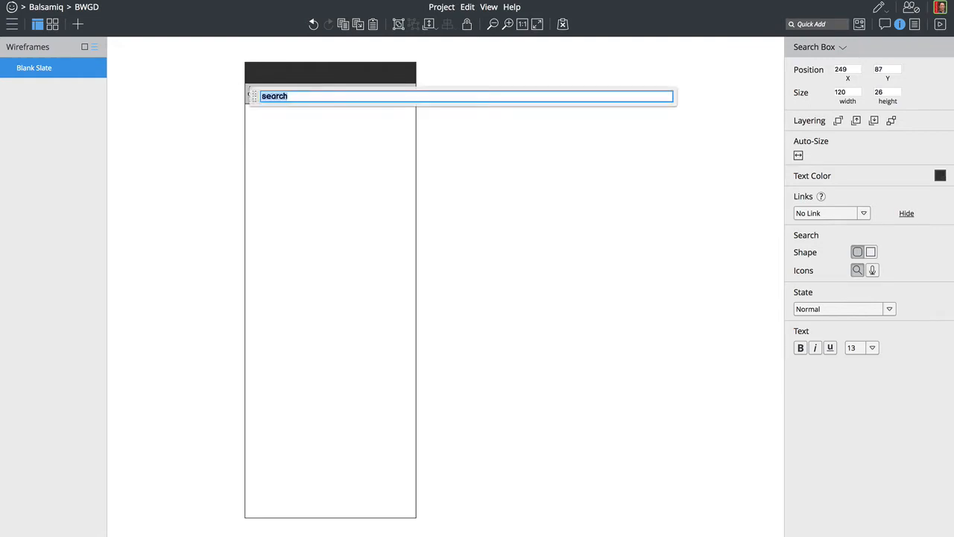
text(Search in Google Drive)
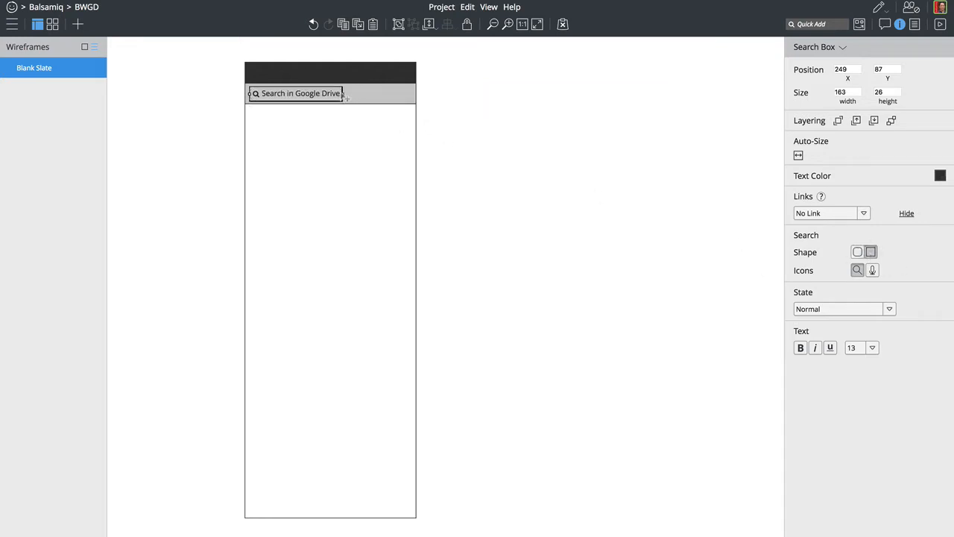
drag(344, 93, 385, 93)
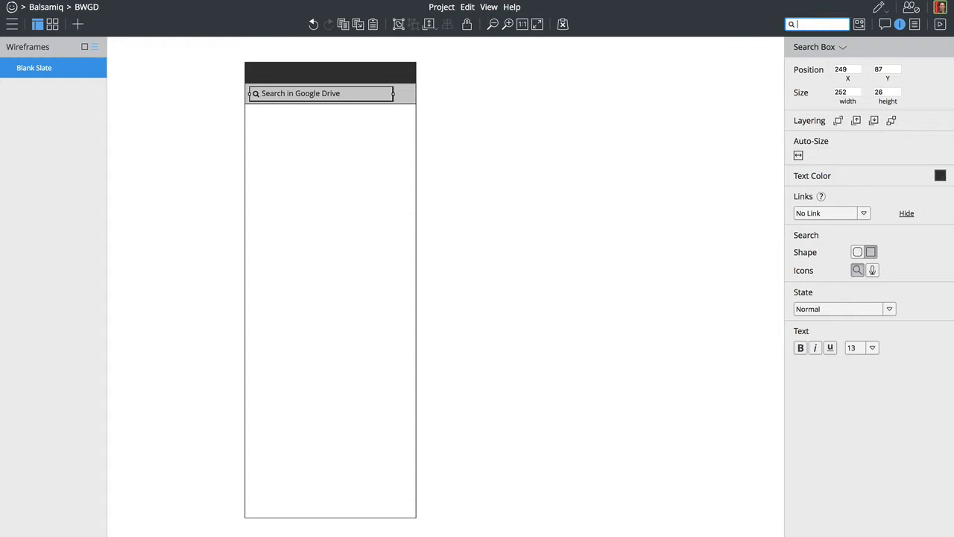
- Place a refresh icon beside the search box and a label on the dark header
text(ref)
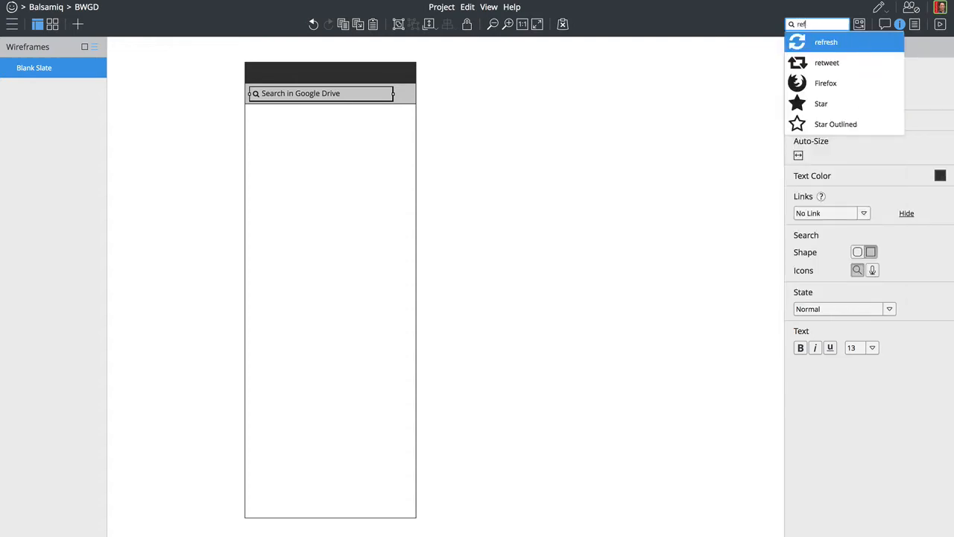
click(826, 42)
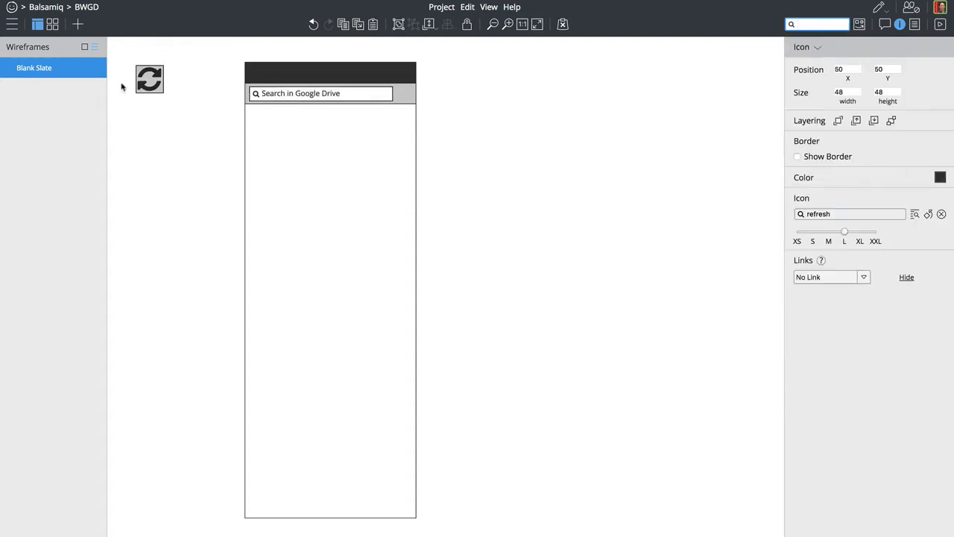
drag(149, 79, 406, 100)
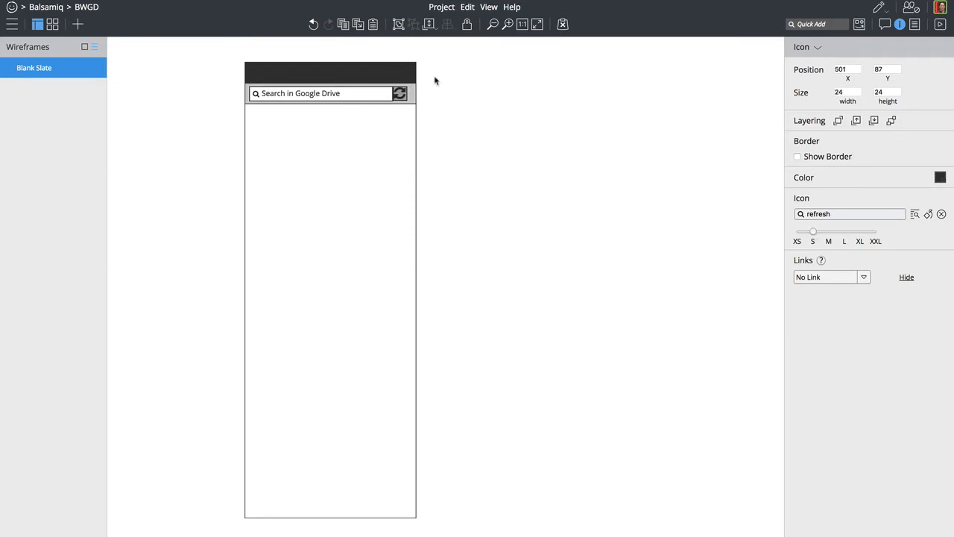
drag(400, 92, 404, 93)
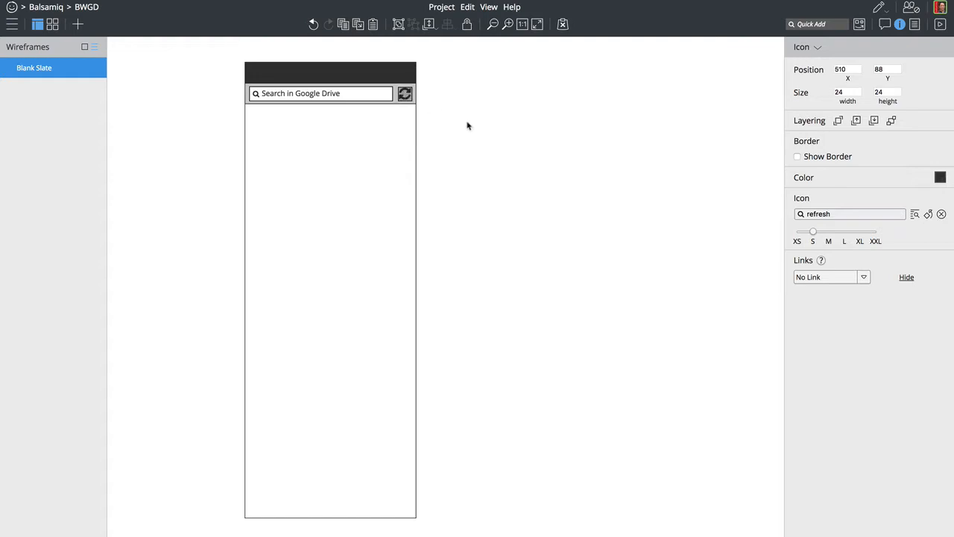
click(816, 23)
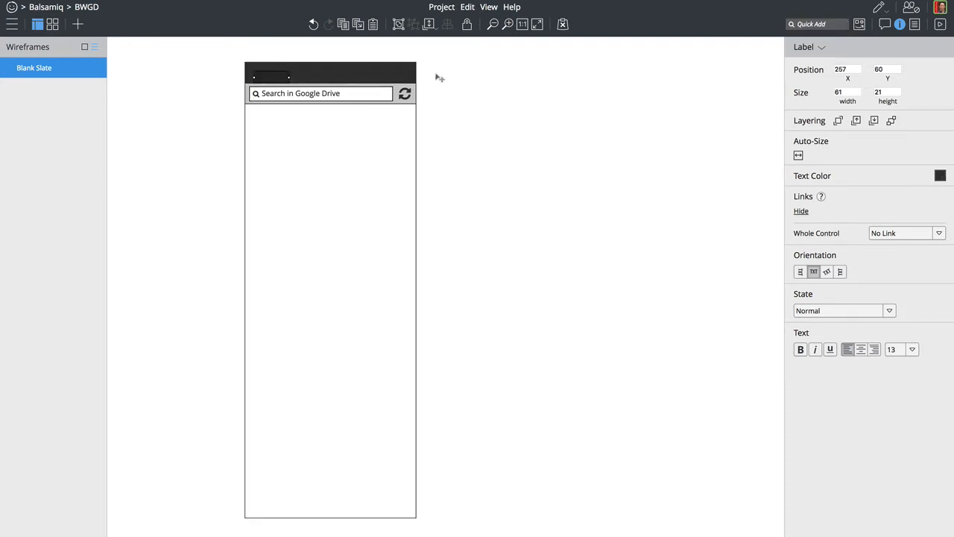
- Make the header label white at size 16 and stretch it across the bar
click(940, 175)
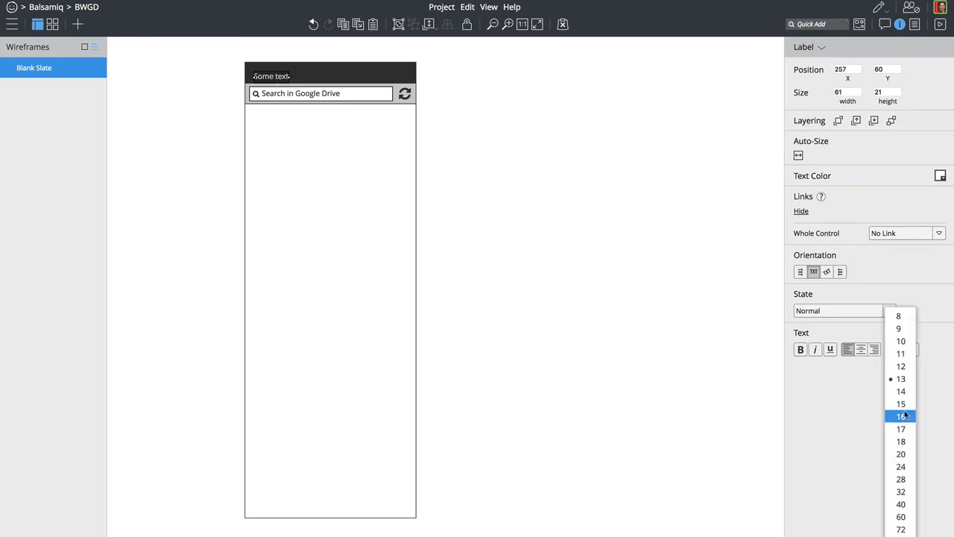
click(900, 415)
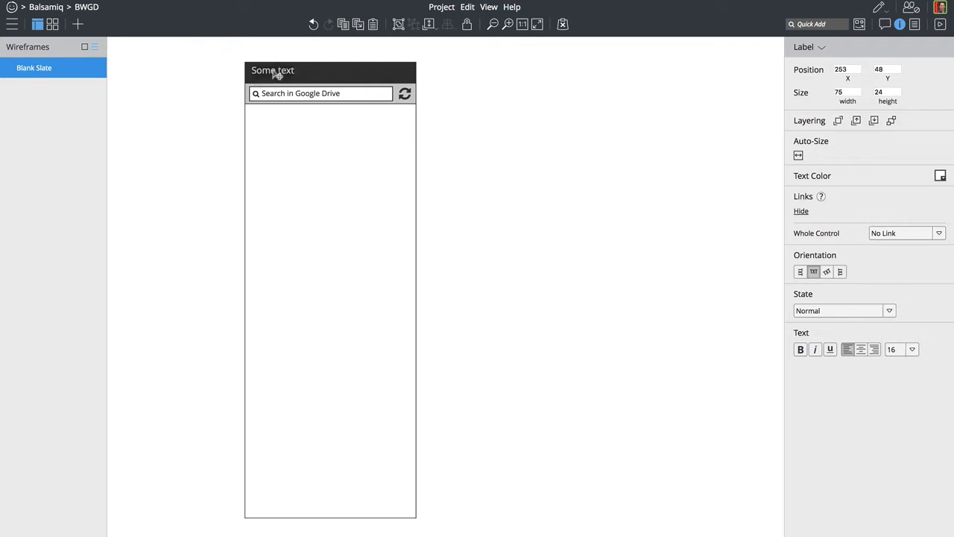
drag(273, 70, 273, 73)
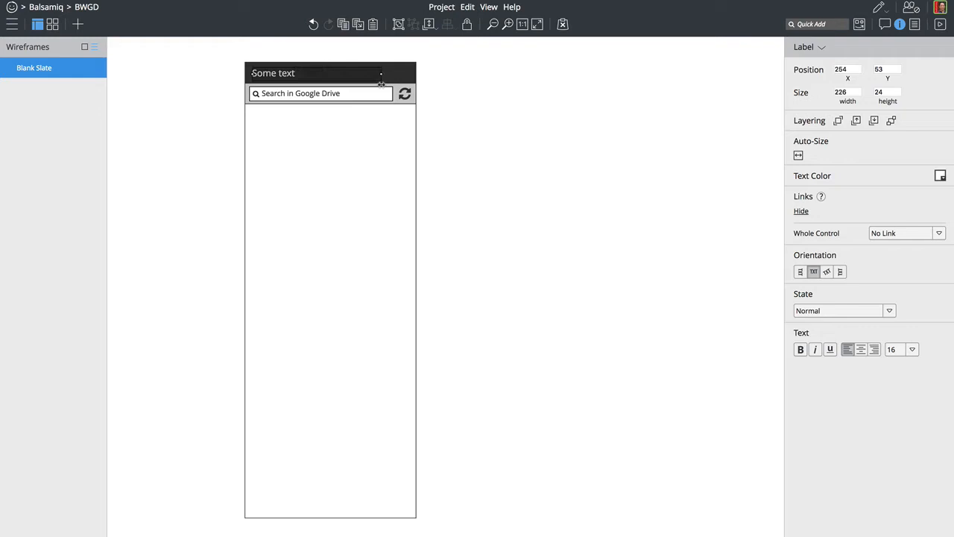
text(x)
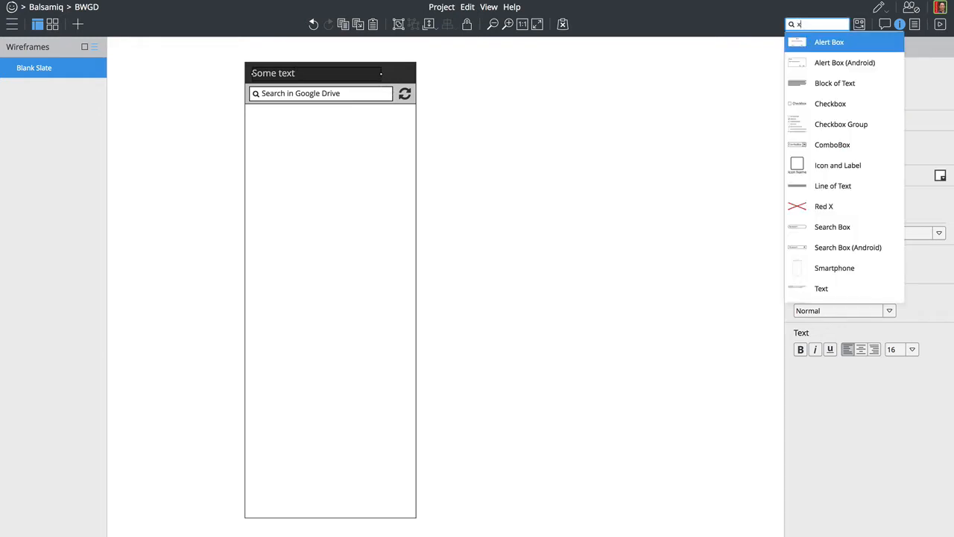
- Add a small white × close icon at the header's right end and retitle it 'Balsamiq Wireframes'
text(close)
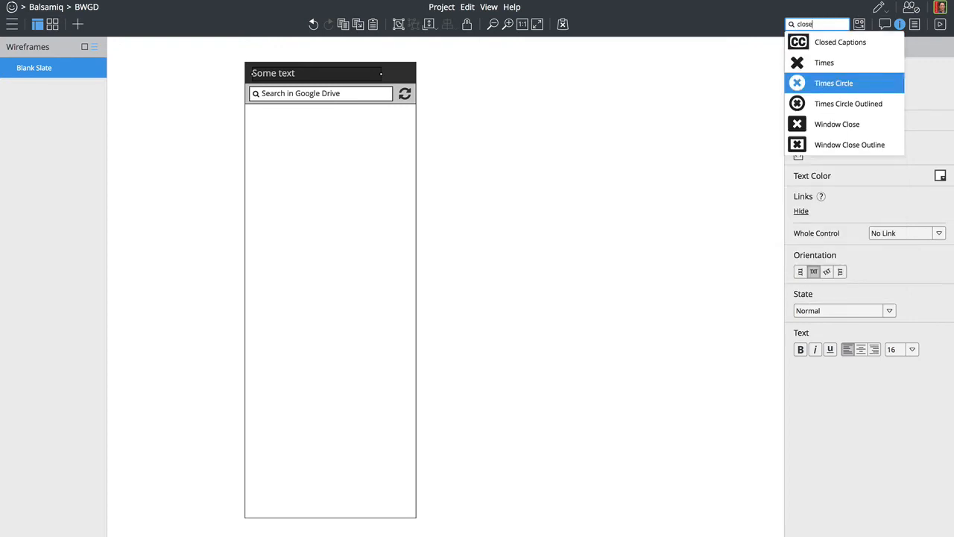
click(833, 83)
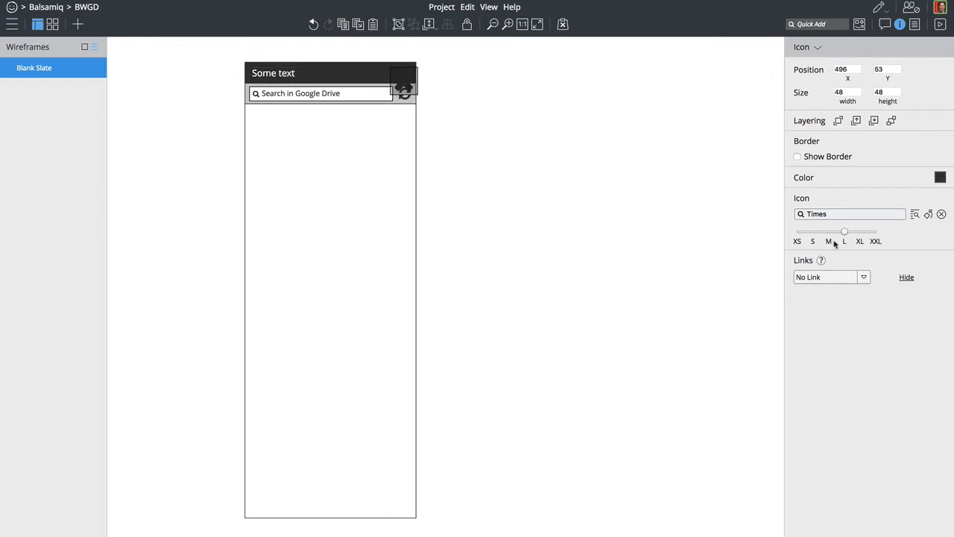
click(939, 177)
text(Balsamiq Wireframes)
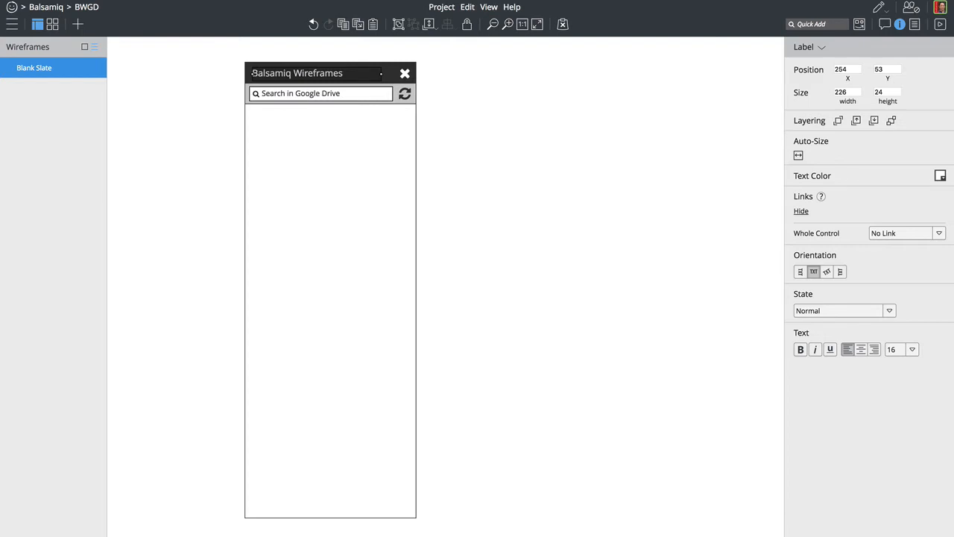
text(circ)
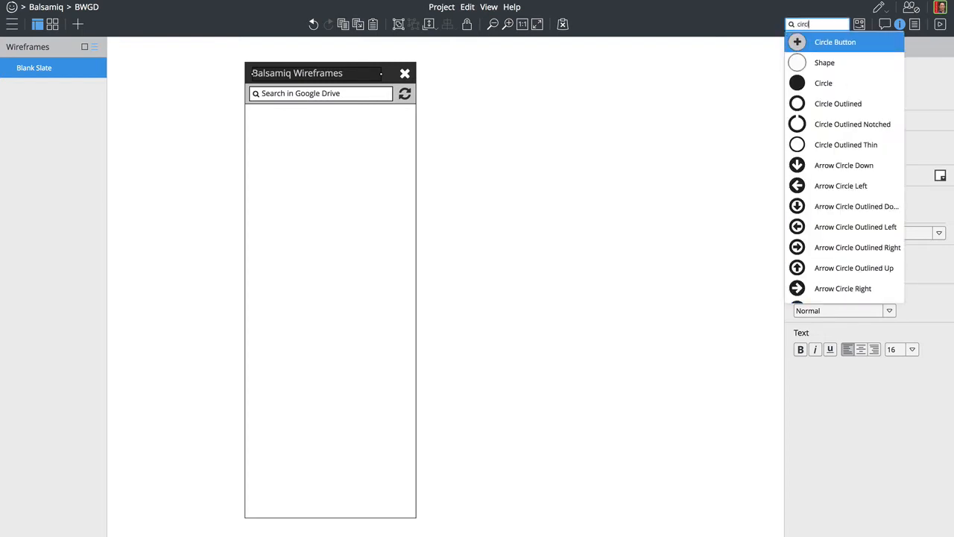
- Add a blue round plus button at the panel's bottom right and lock the panel group
click(835, 42)
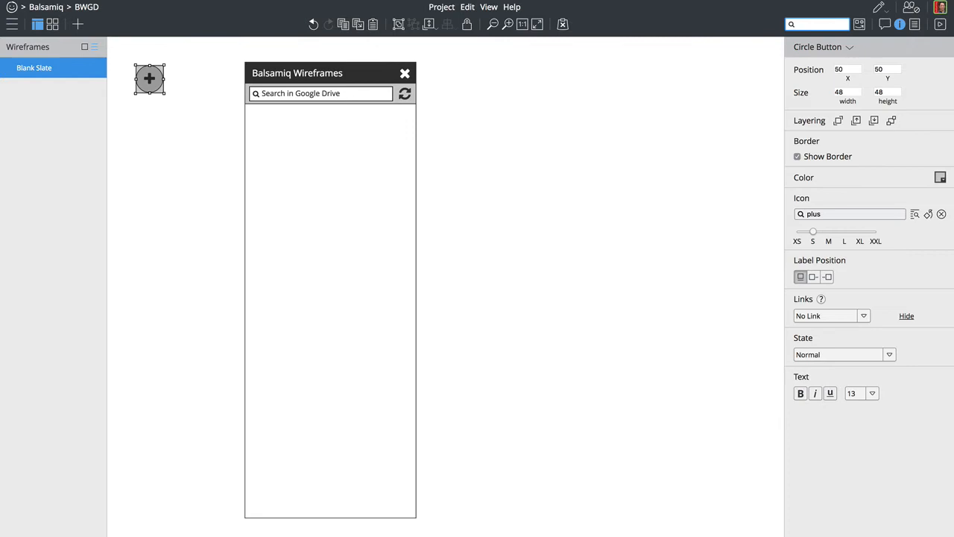
drag(149, 80, 384, 490)
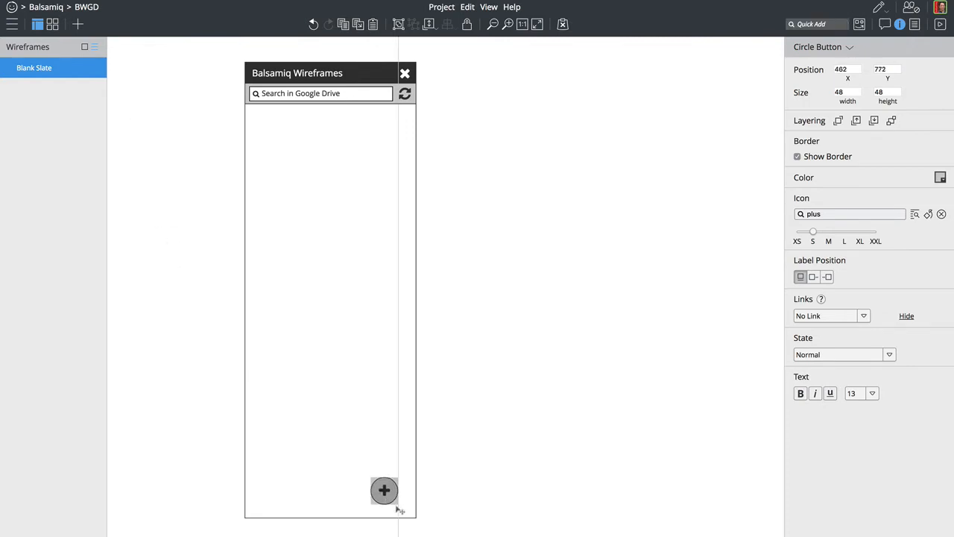
drag(383, 490, 395, 487)
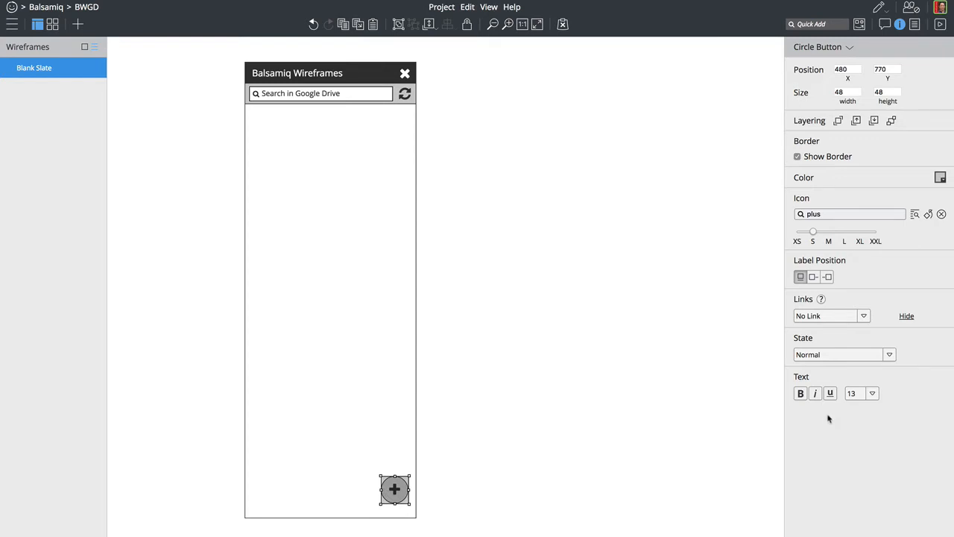
click(940, 178)
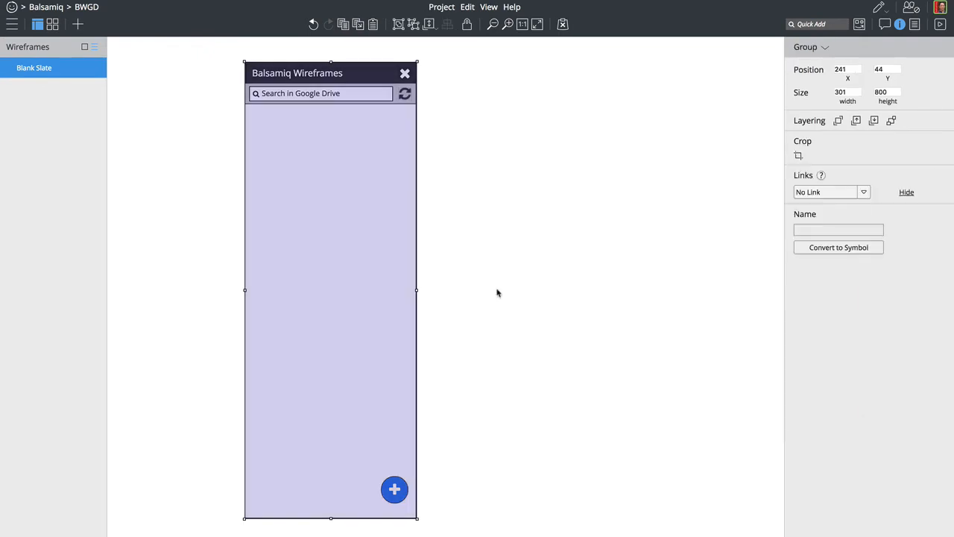
right_click(343, 285)
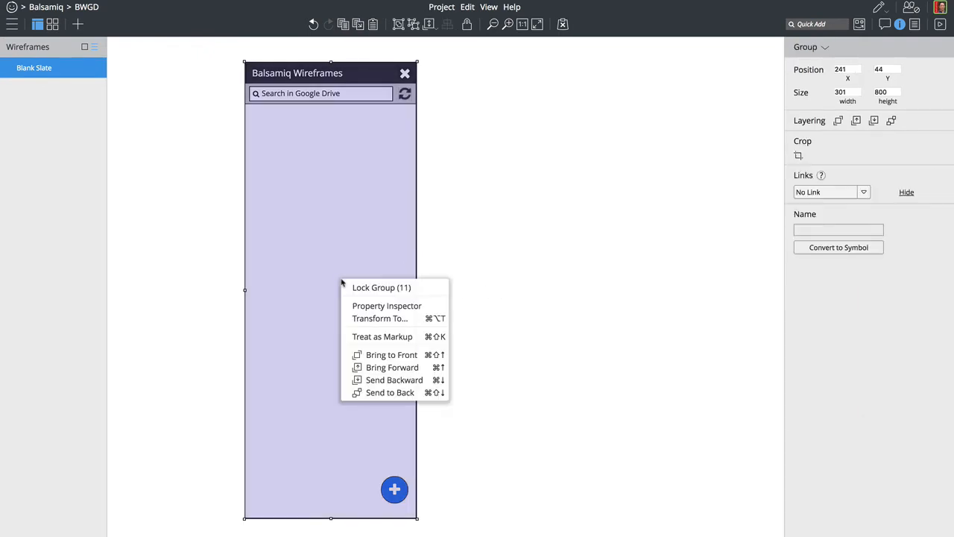
click(360, 153)
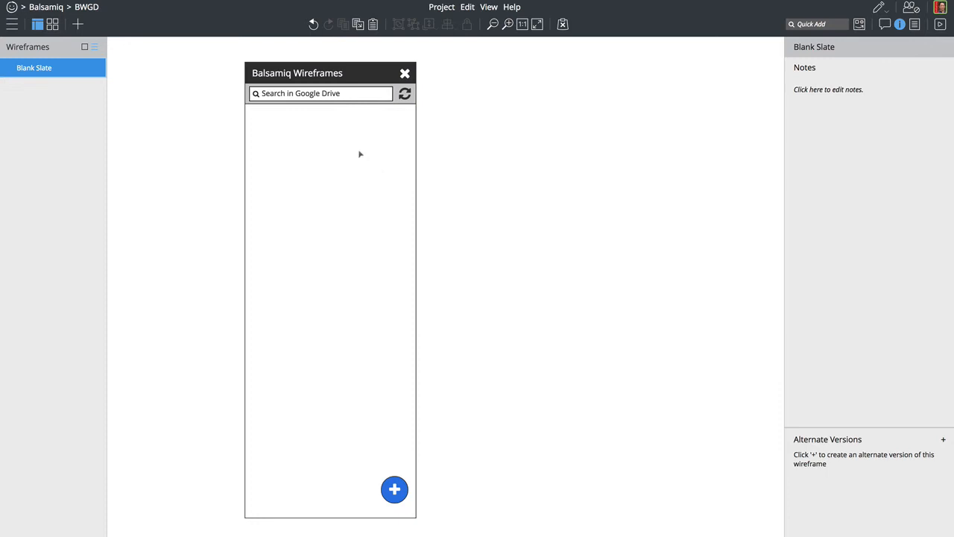
mouse_move(406, 225)
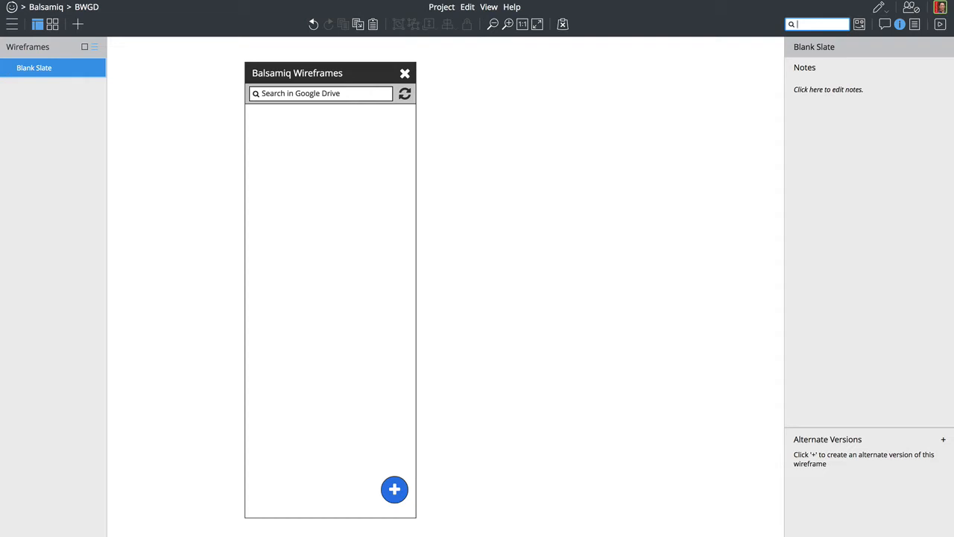
- Browse the project's Assets, Symbols and Trash sections from the project menu
click(12, 24)
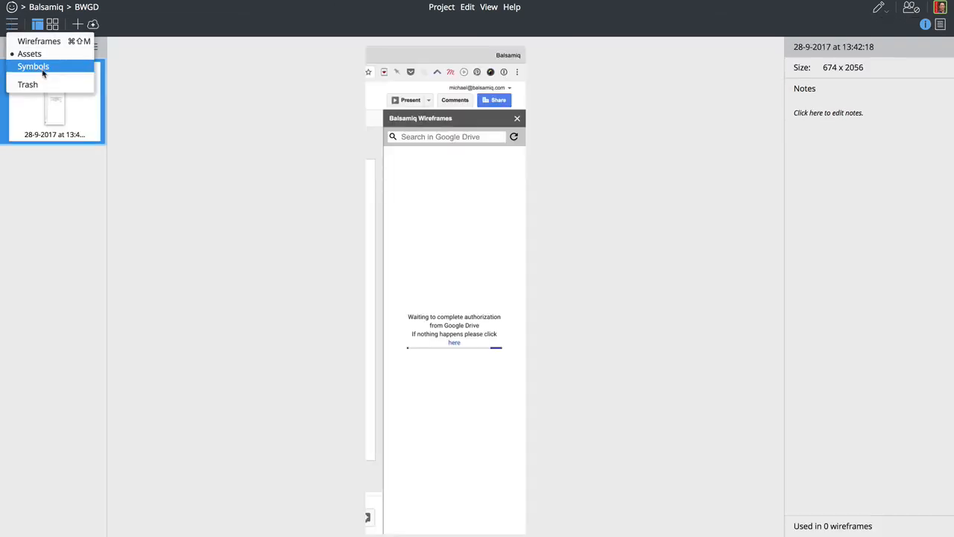
click(33, 67)
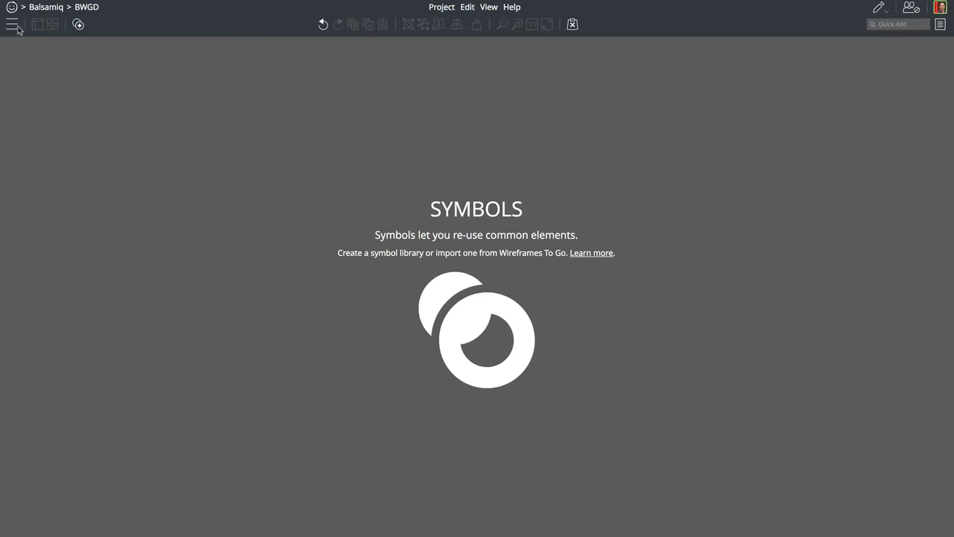
click(12, 24)
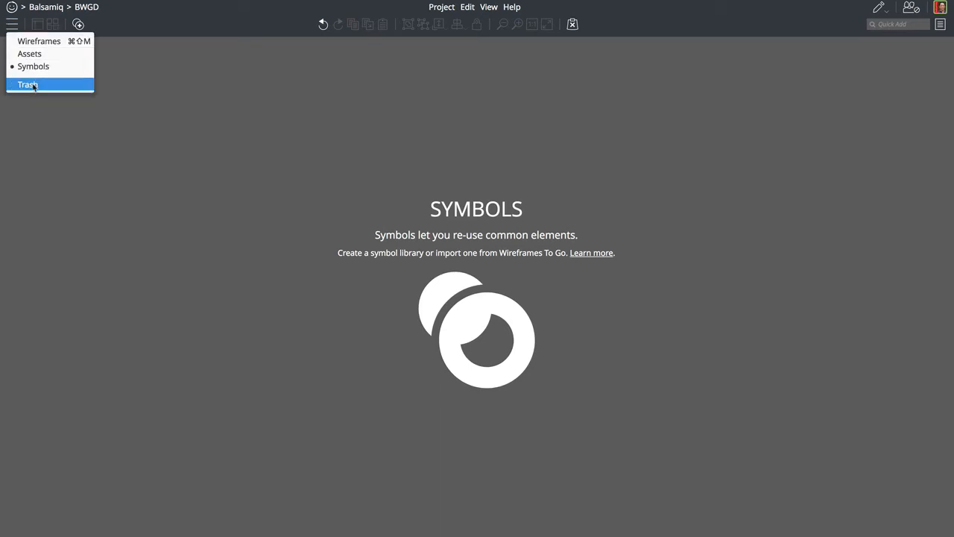
click(28, 83)
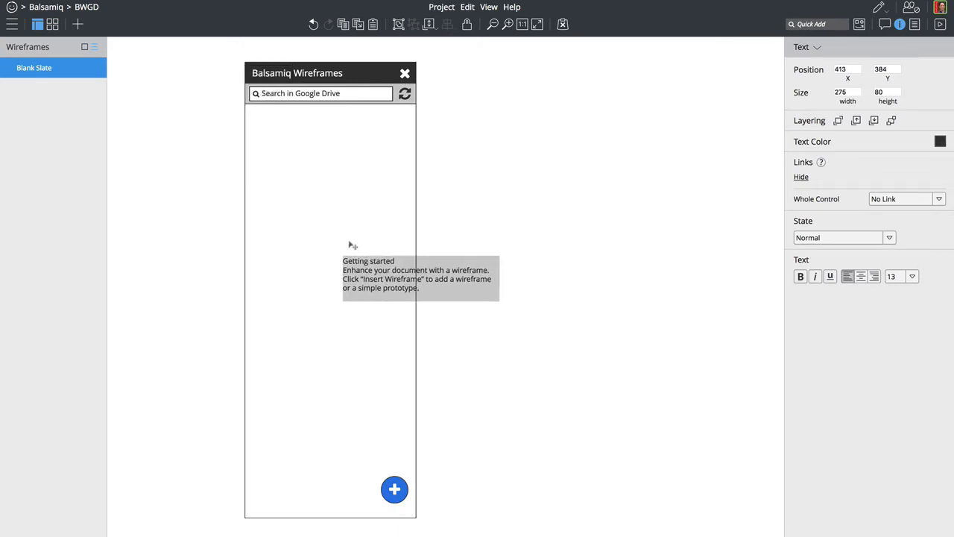
- Move the Getting started text into the panel, 218 wide, size 16, height 155
drag(420, 278, 347, 231)
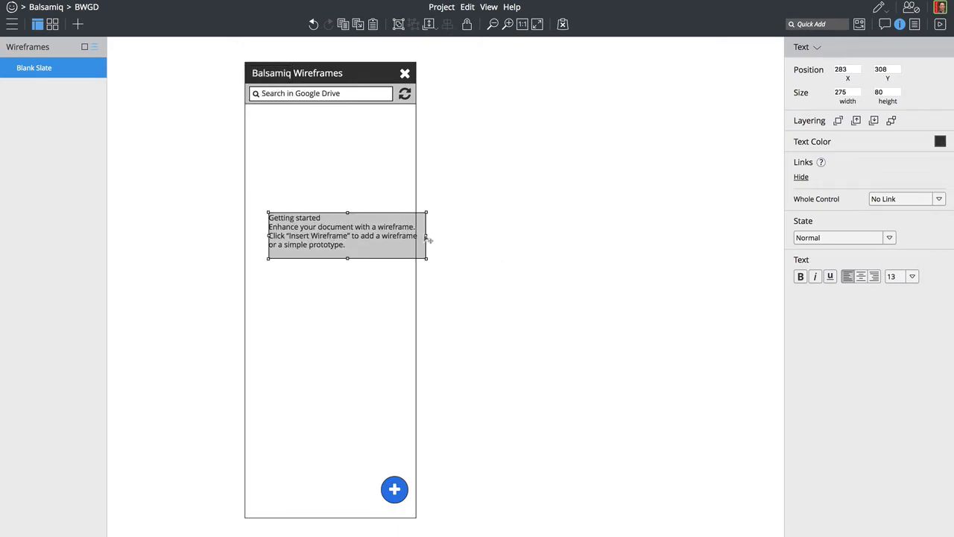
drag(426, 234, 392, 245)
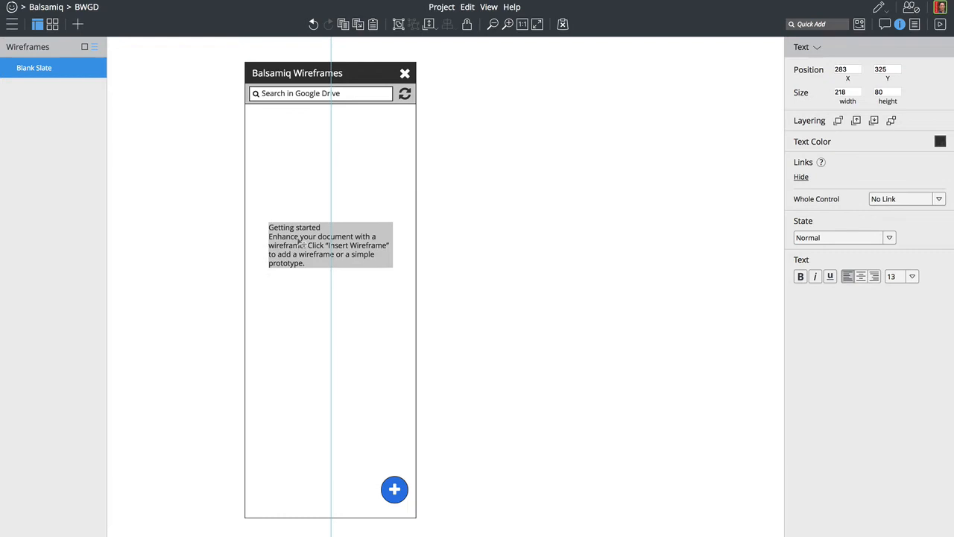
click(911, 277)
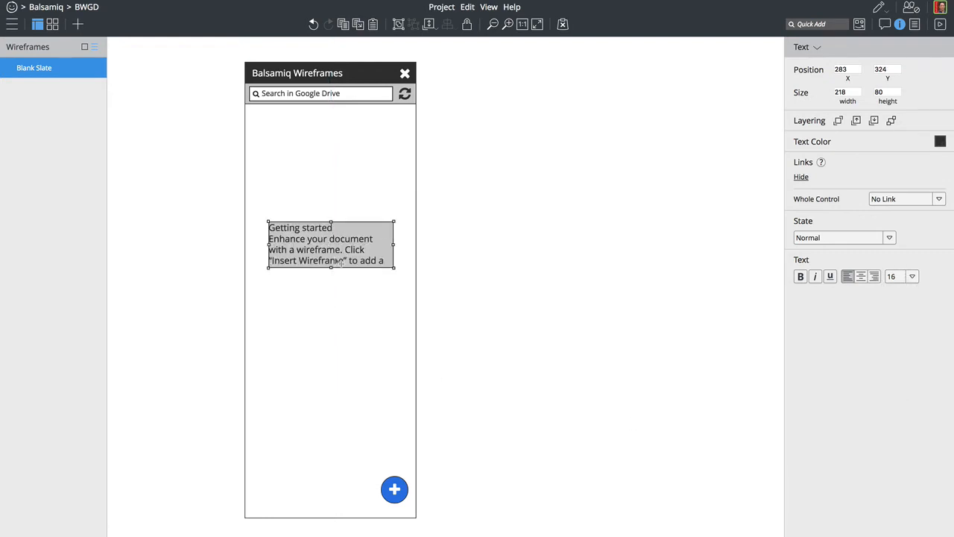
drag(331, 270, 331, 309)
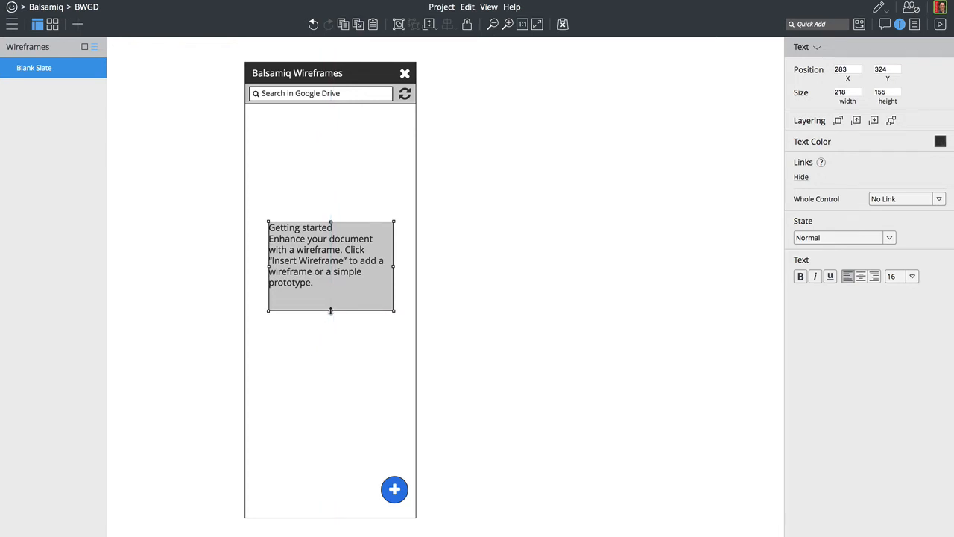
text(sm)
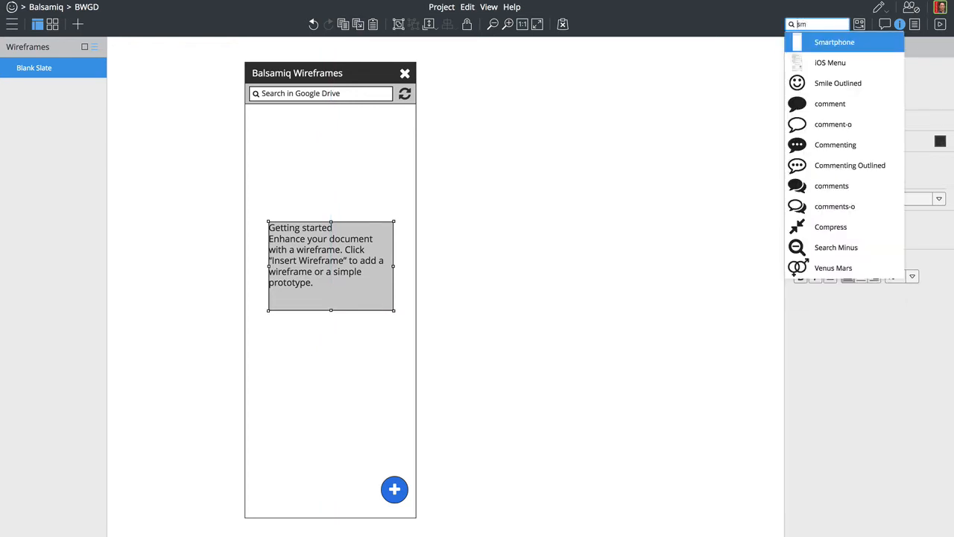
- Place an XXL Smile Outlined icon above the getting-started text and start editing that text
click(838, 83)
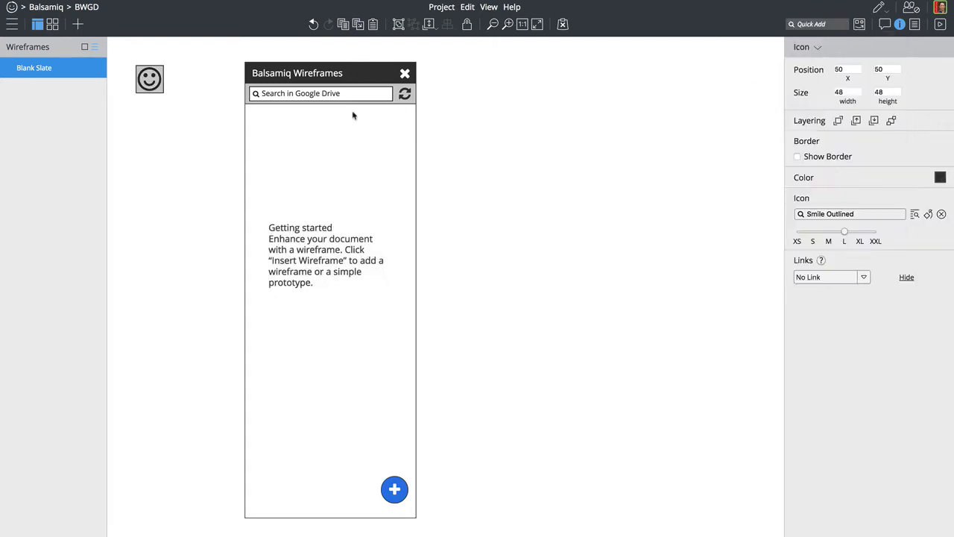
mouse_move(786, 134)
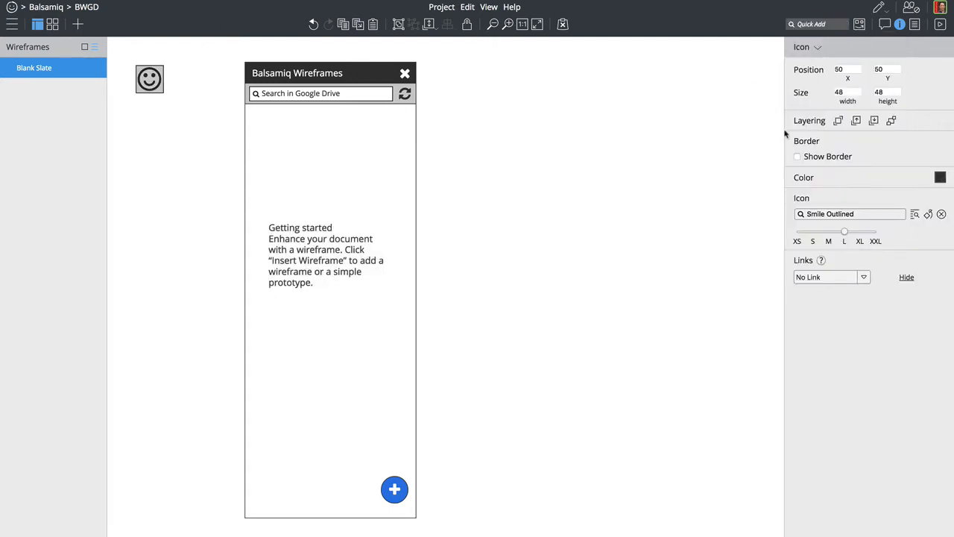
click(844, 231)
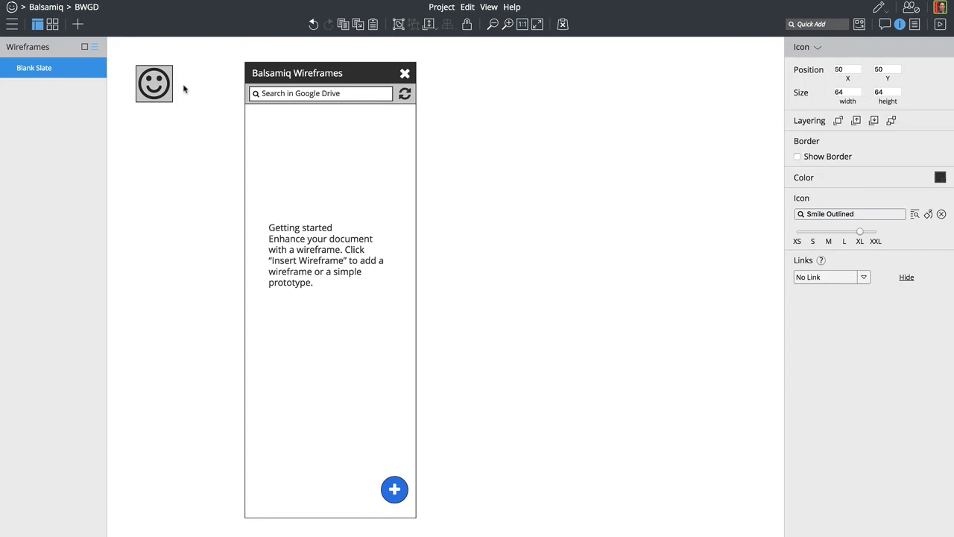
drag(153, 84, 323, 194)
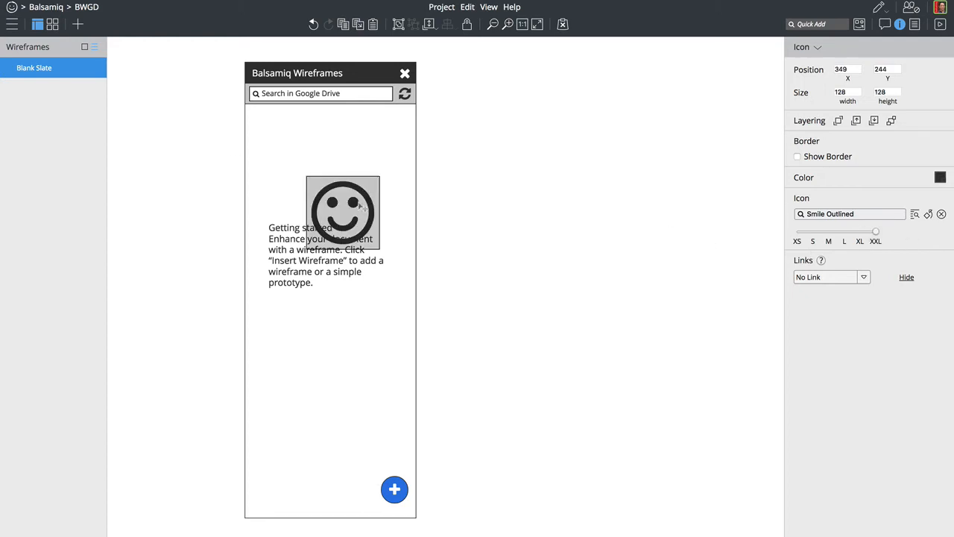
drag(343, 212, 331, 182)
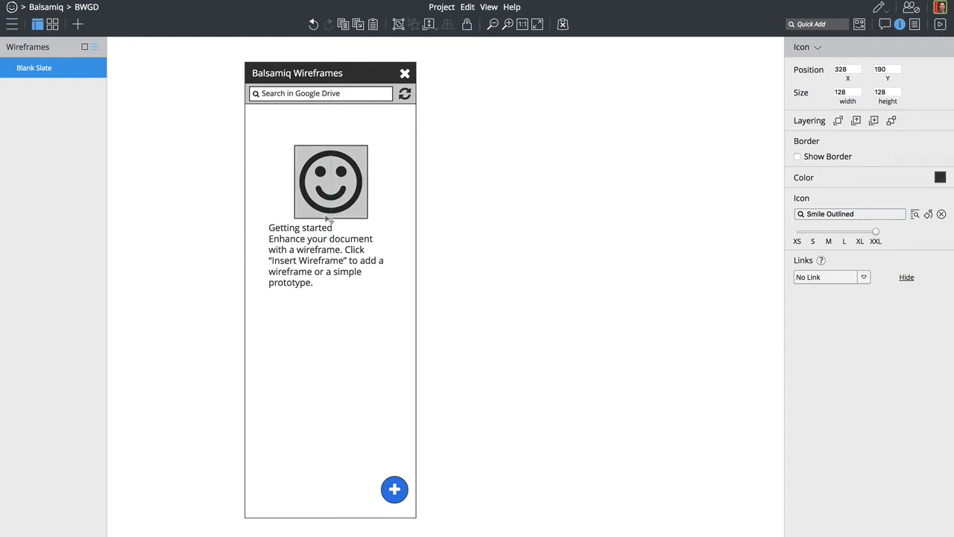
click(326, 265)
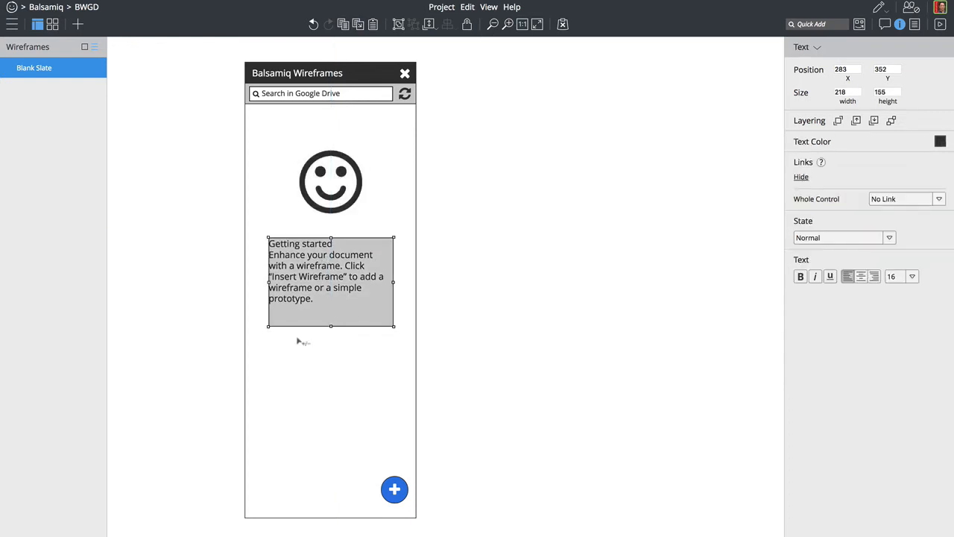
double_click(330, 281)
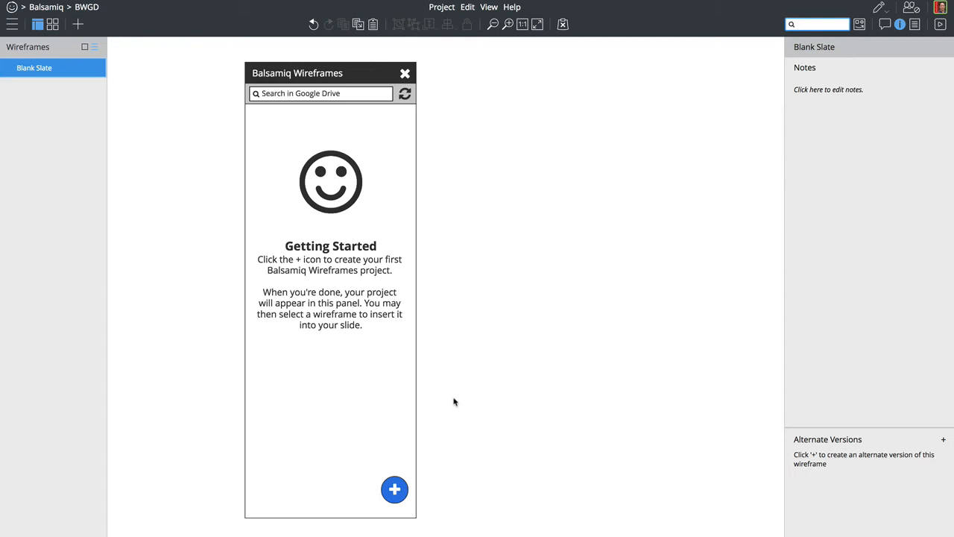
mouse_move(437, 483)
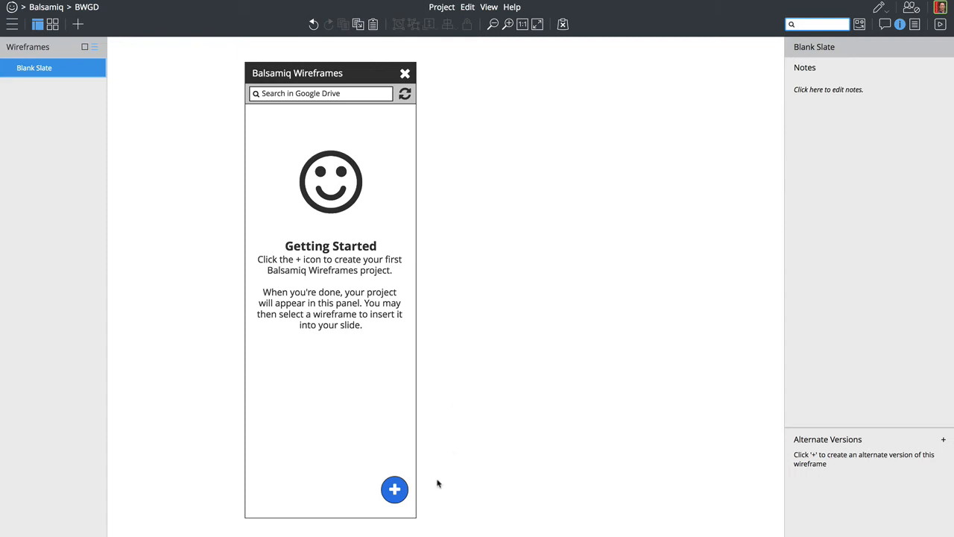
mouse_move(634, 54)
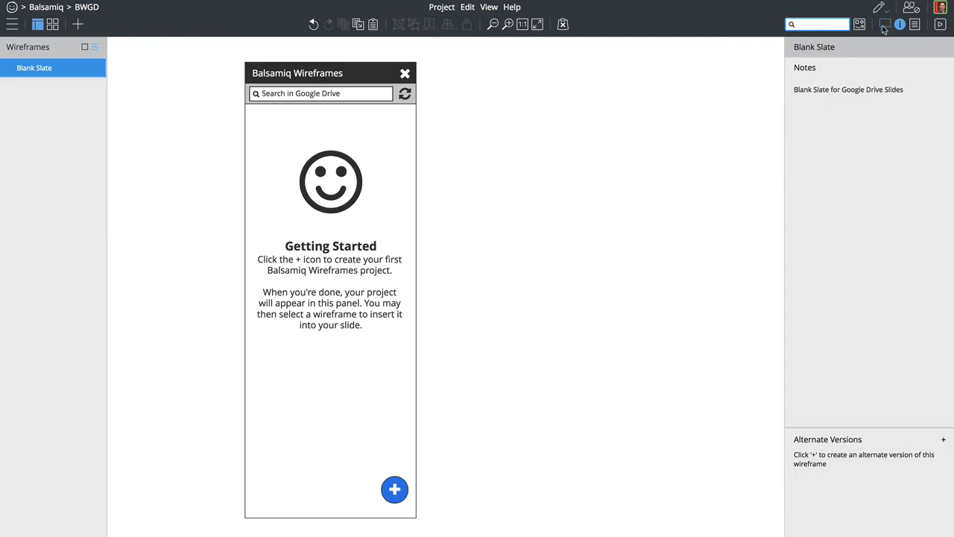
- Bring up the comments for the Blank Slate wireframe
click(884, 24)
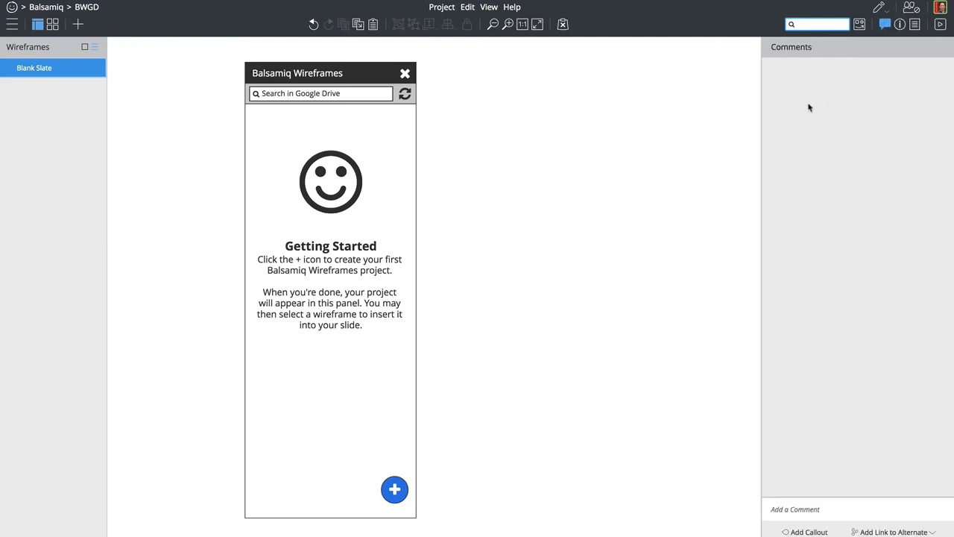
- Add callout 1 beside the smiley, labelled 'Balsamiq Smiley'
click(849, 509)
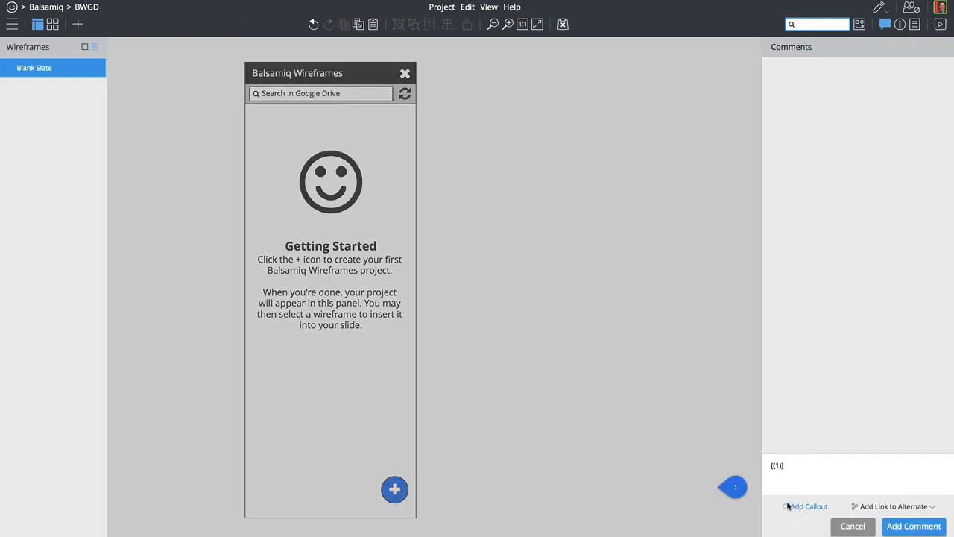
drag(734, 486, 424, 184)
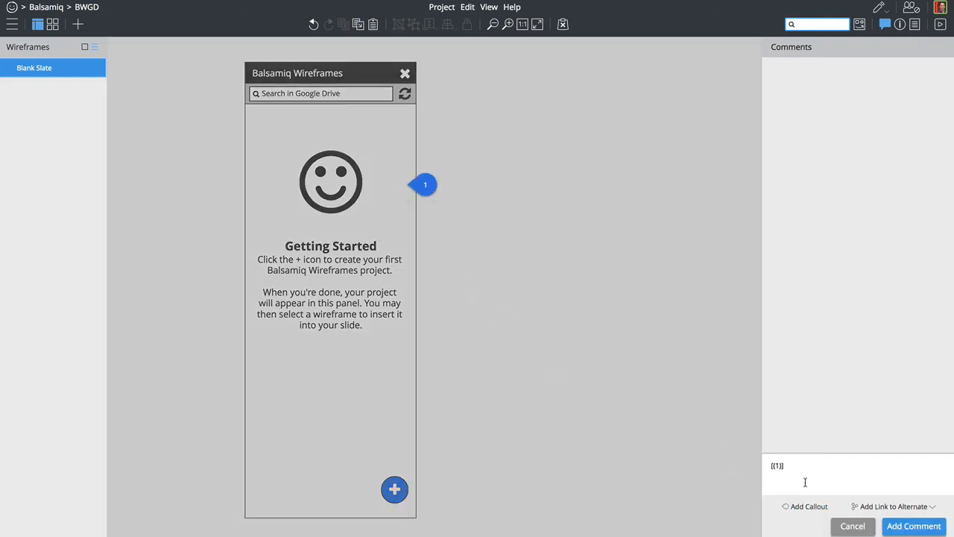
text(Balsamiq Smiley)
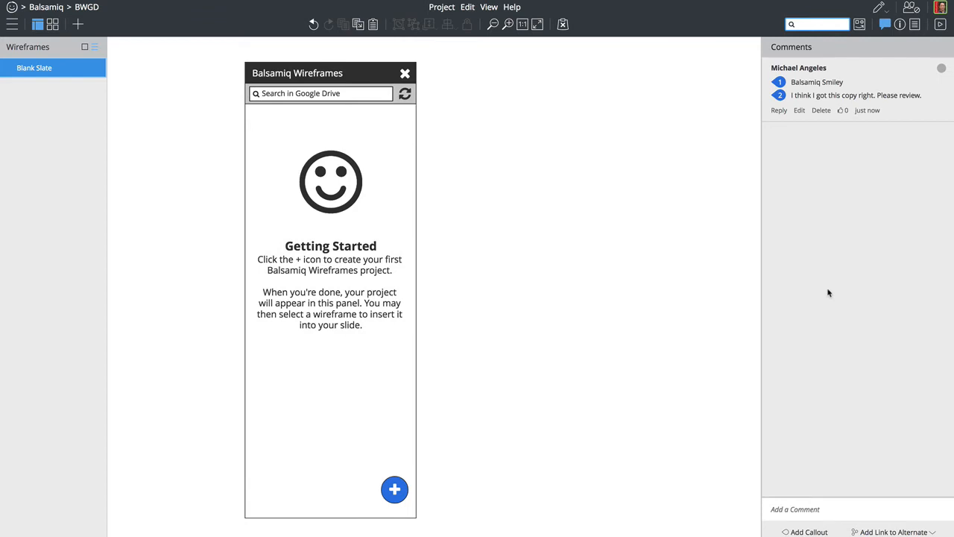
mouse_move(602, 140)
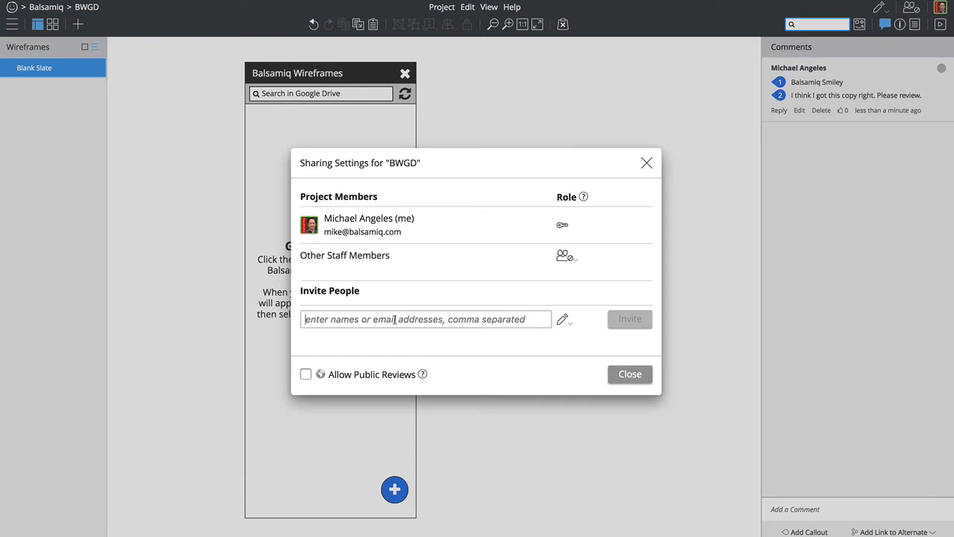
- Invite Andrea Serra and Giacomo Guilizzoni as editors, then close Sharing Settings
text(Andrea Serra)
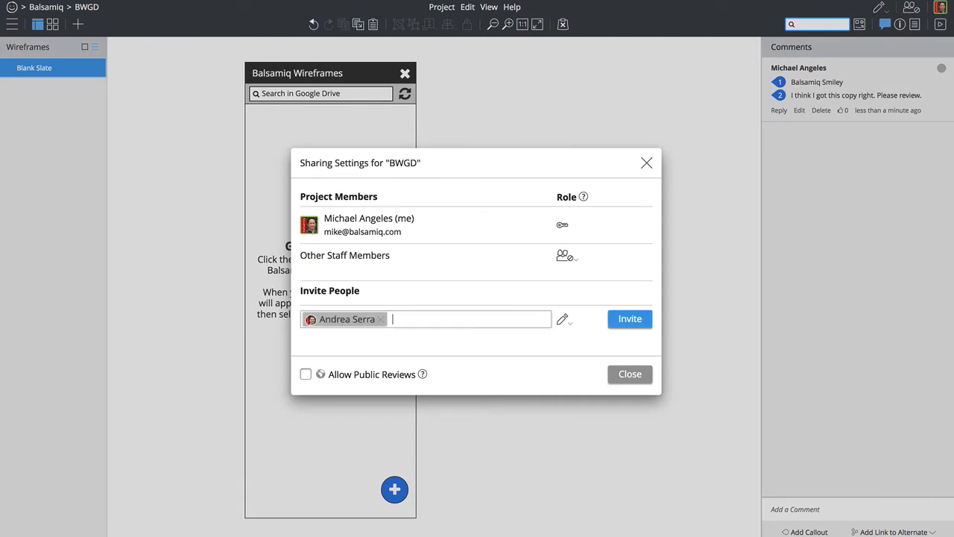
text(Giacomo Guilizzoni)
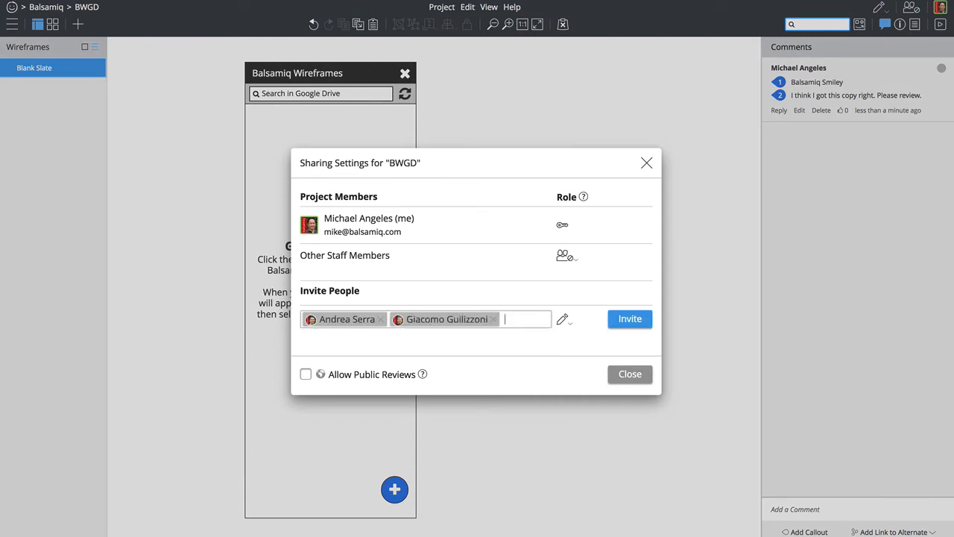
click(629, 319)
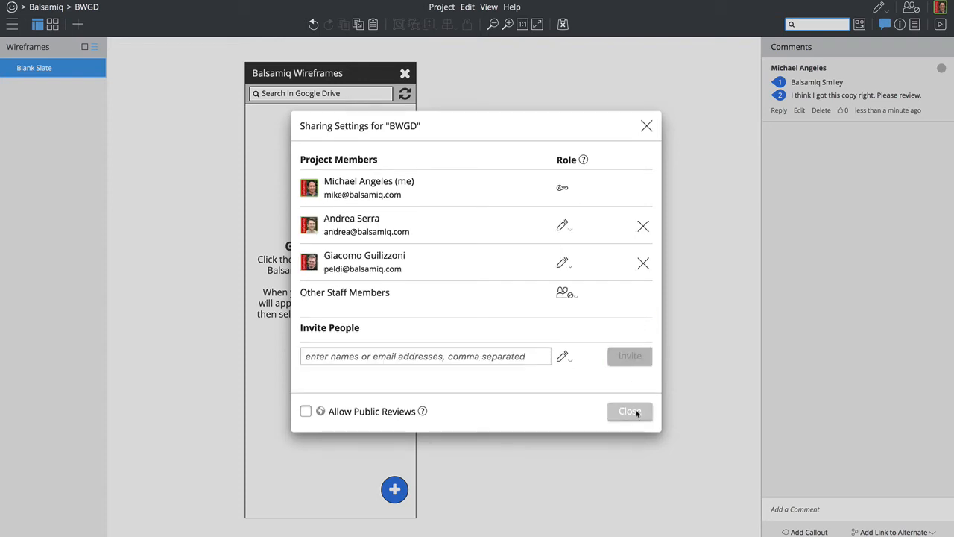
click(630, 410)
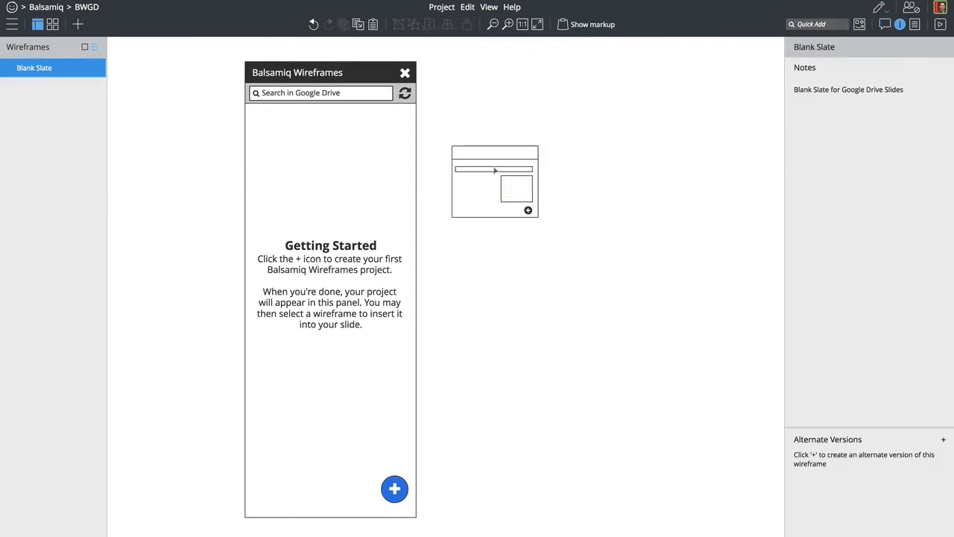
- Remove the plus icon from the browser-window illustration
click(494, 166)
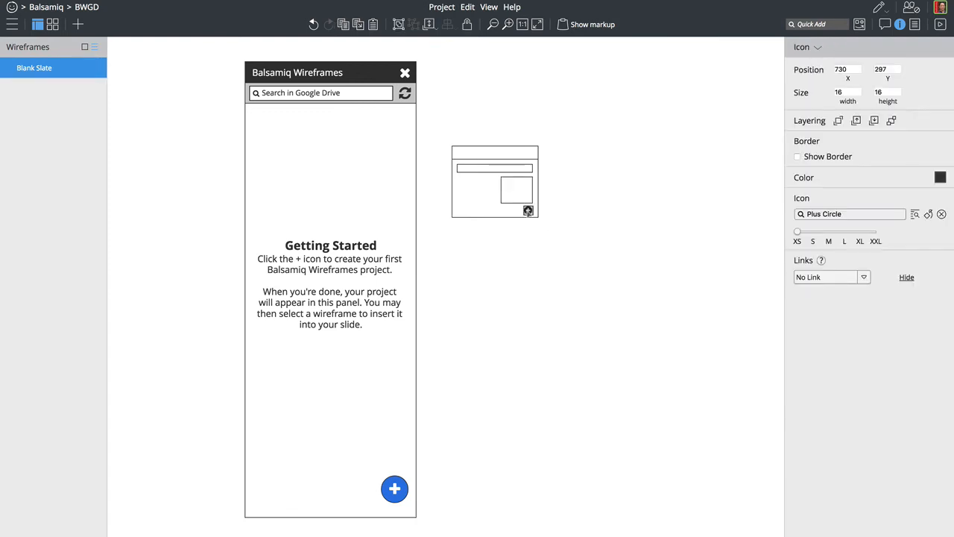
drag(528, 211, 523, 236)
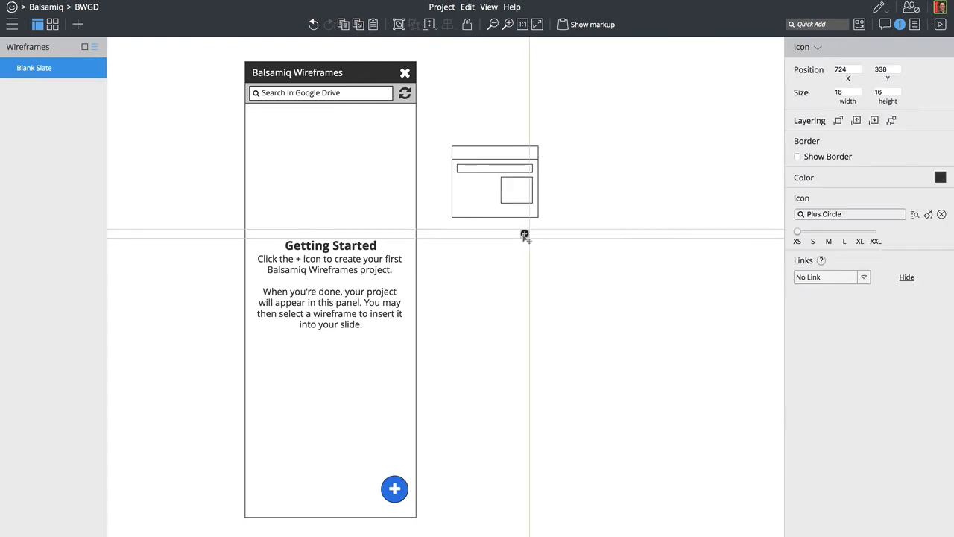
click(515, 189)
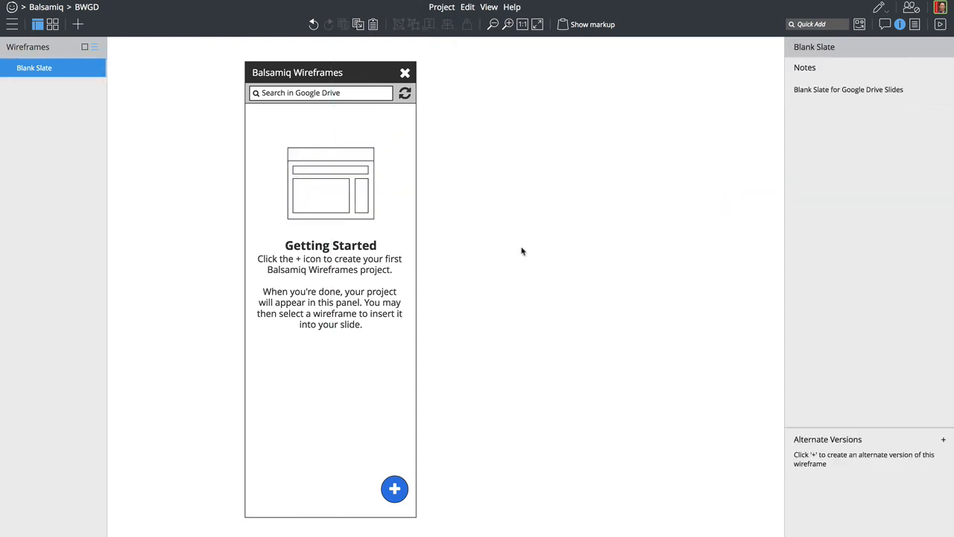
mouse_move(509, 220)
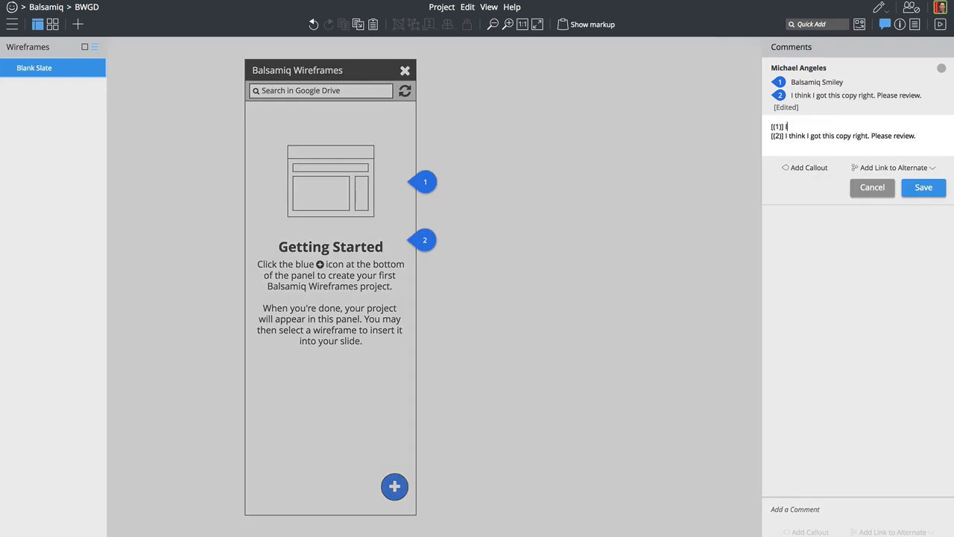
- Save callout 1 relabelled 'Illustration' and search Quick Add for 'icon'
click(923, 187)
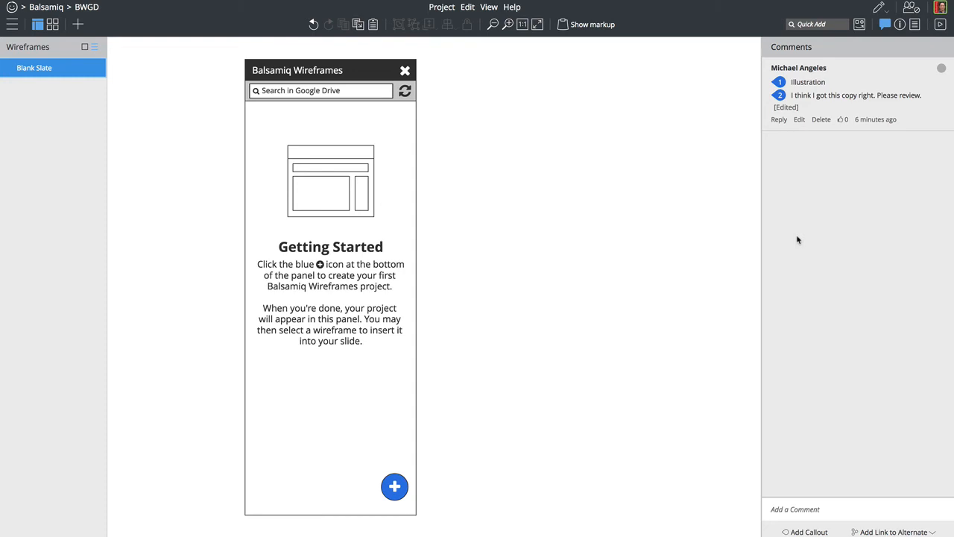
mouse_move(660, 411)
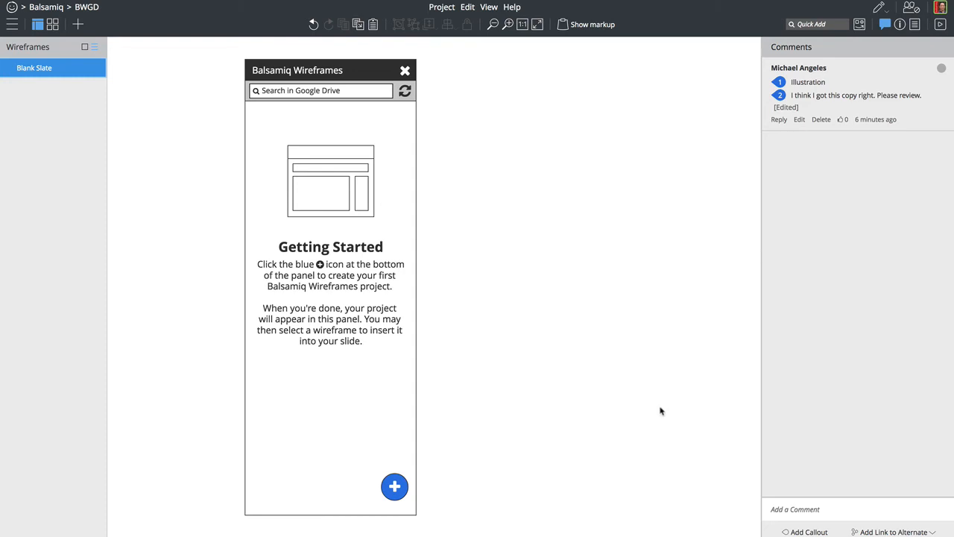
click(331, 181)
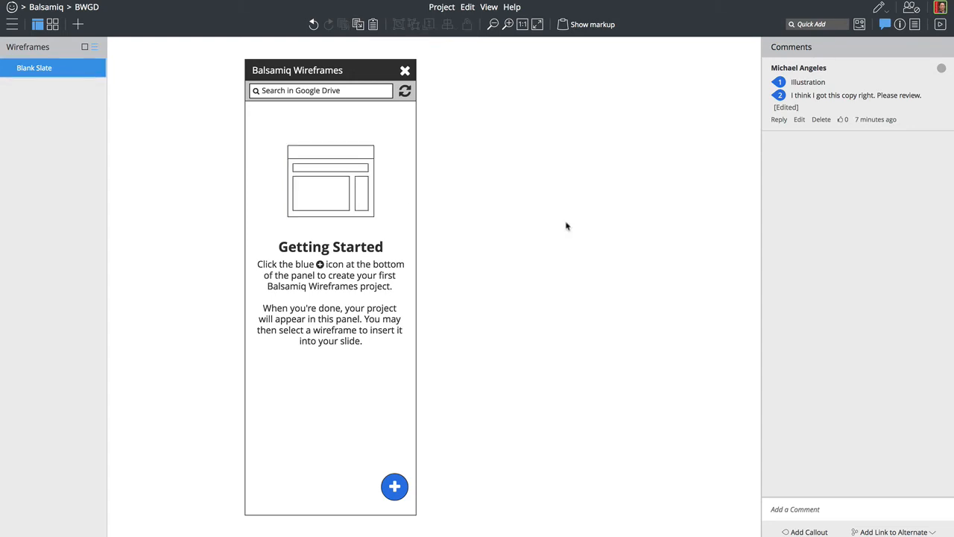
text(icon)
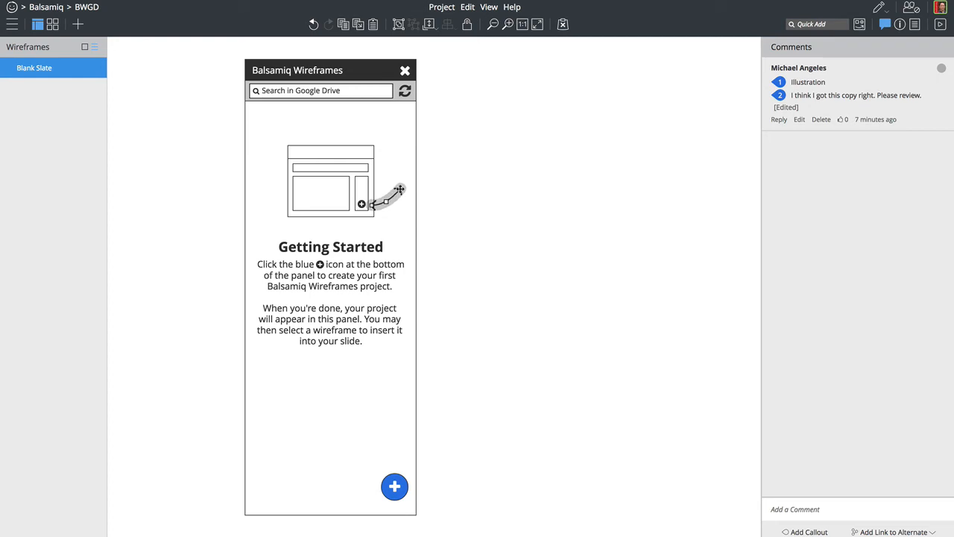
mouse_move(908, 37)
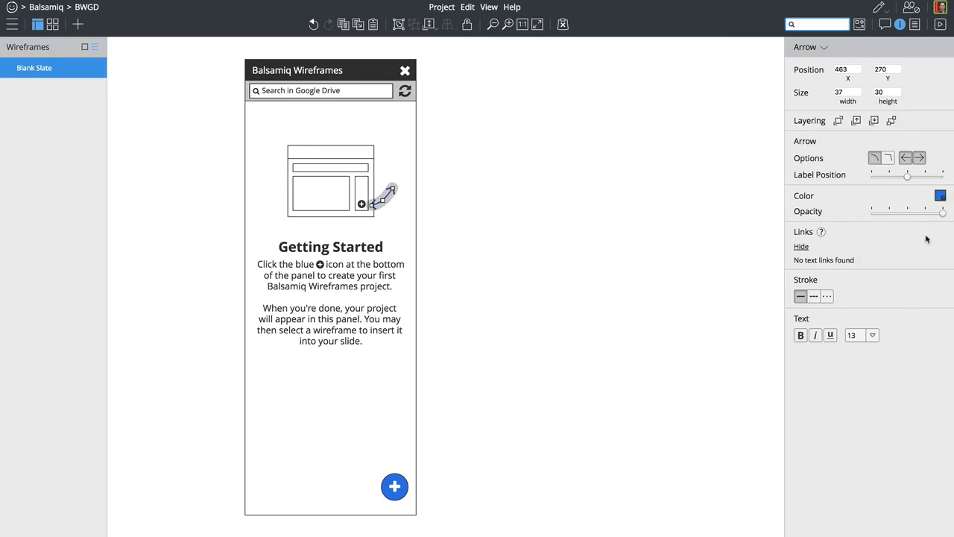
- Adjust the curved blue arrow pointing at the plus icon, then deselect it
click(919, 158)
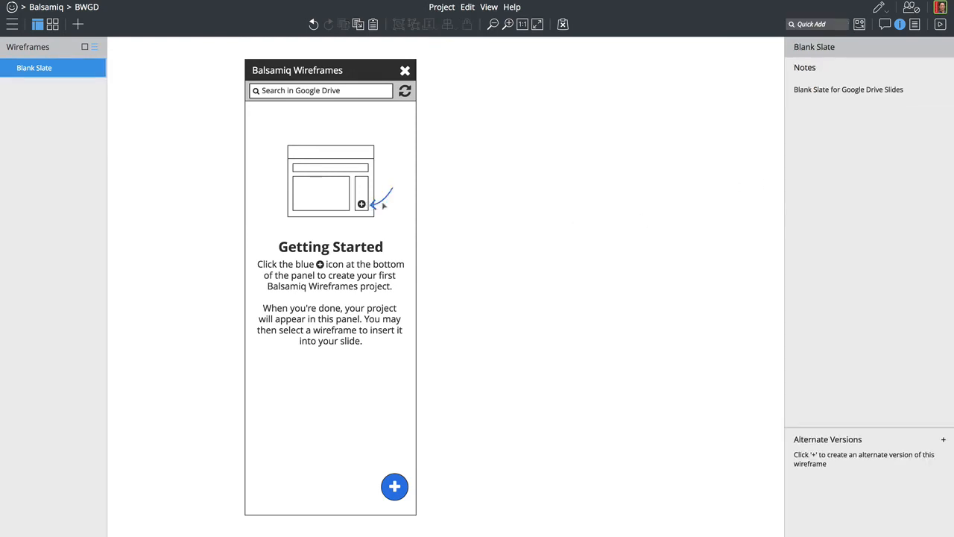
click(380, 197)
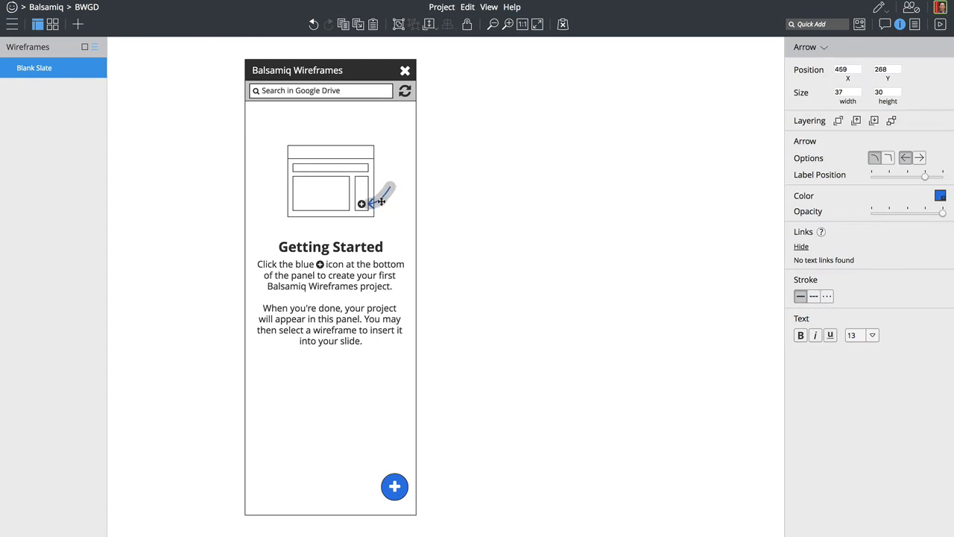
click(490, 312)
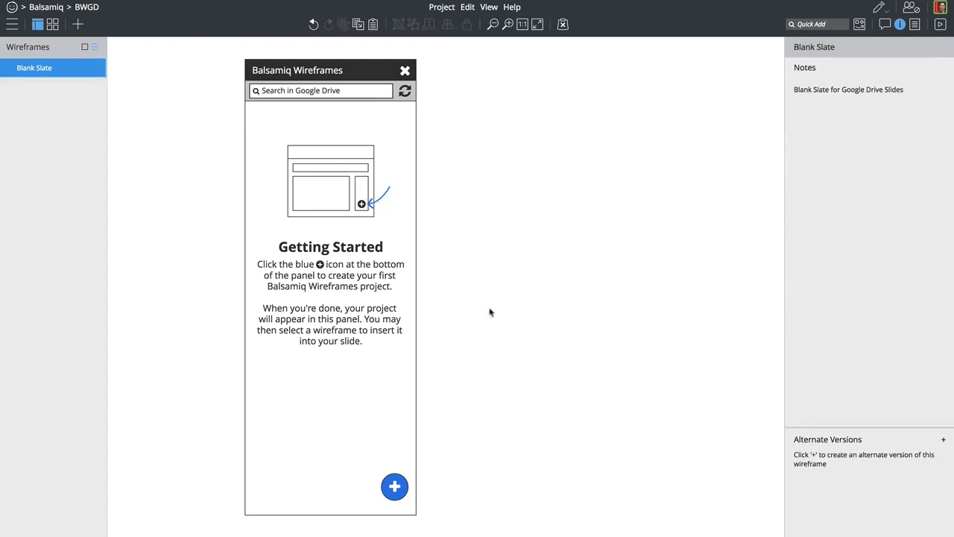
mouse_move(498, 306)
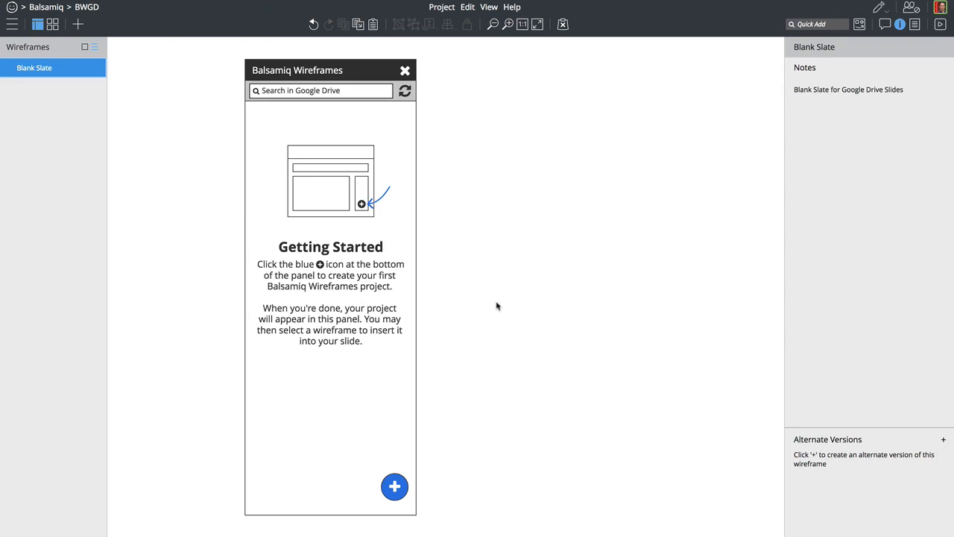
click(884, 24)
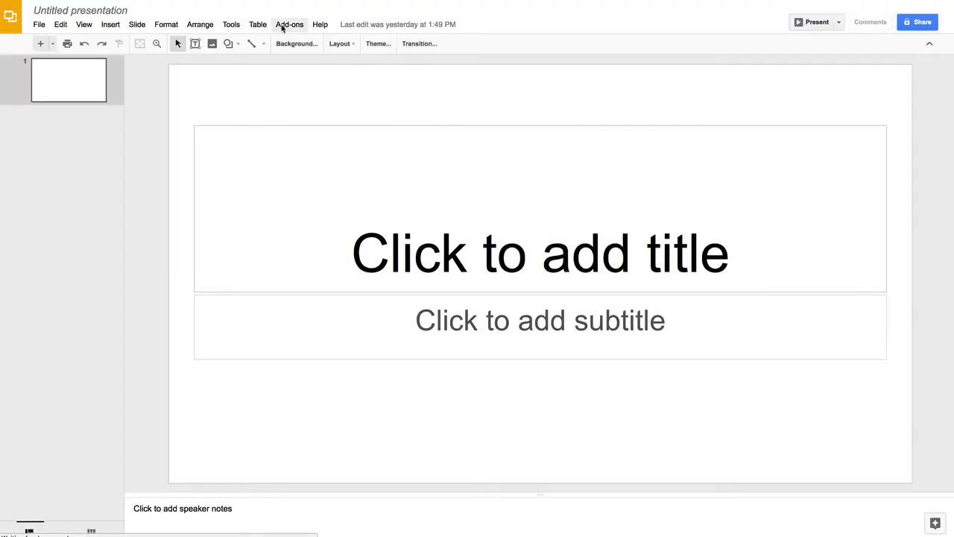
- Open the Google Slides Add-ons menu to reach Balsamiq Wireframes
click(290, 24)
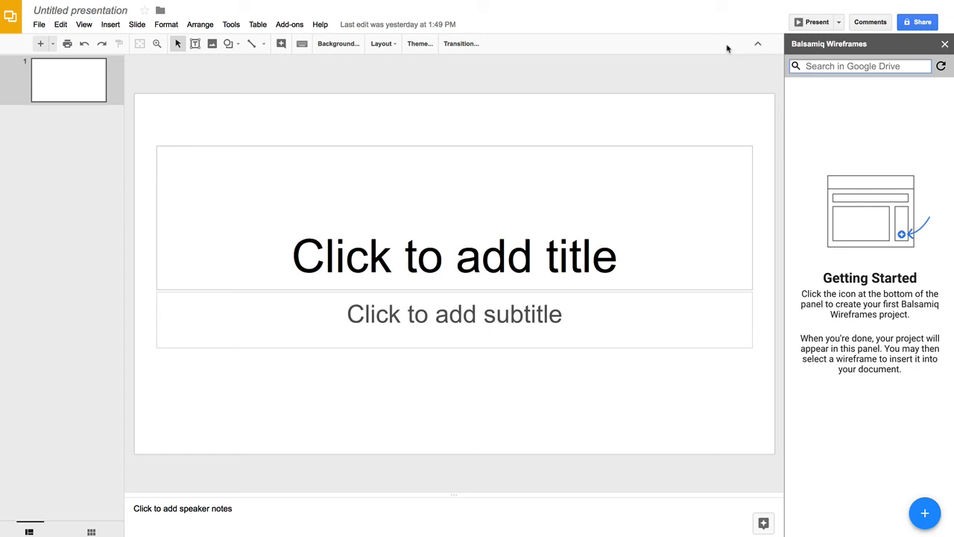
mouse_move(898, 371)
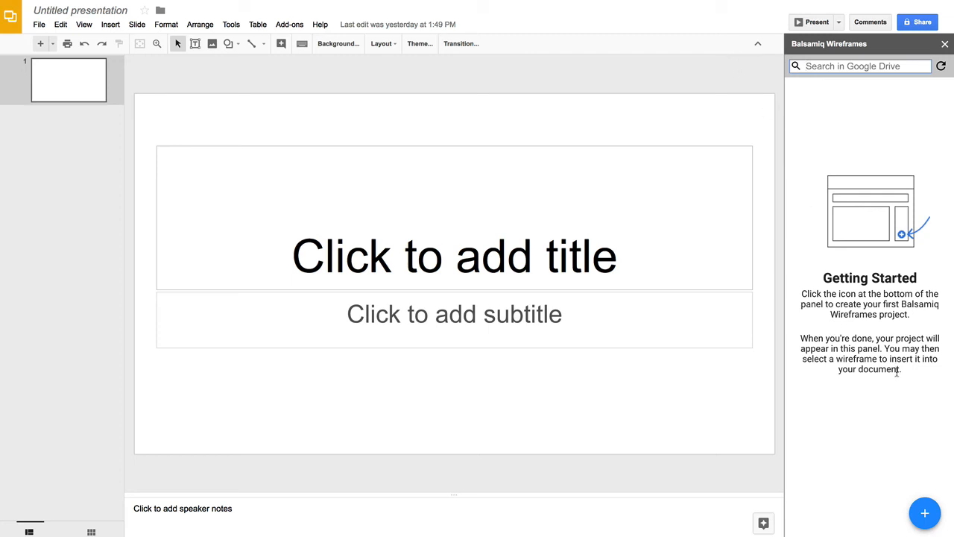
mouse_move(943, 388)
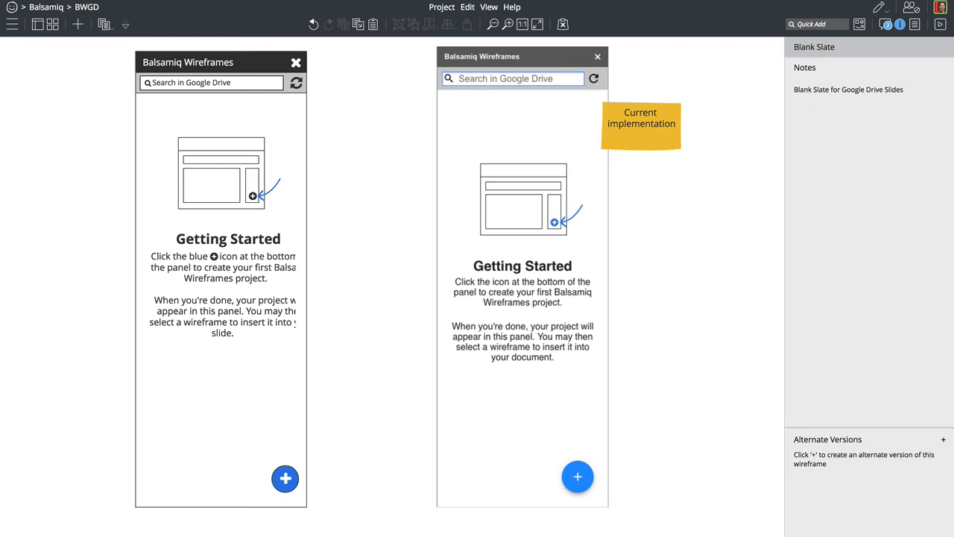
mouse_move(547, 192)
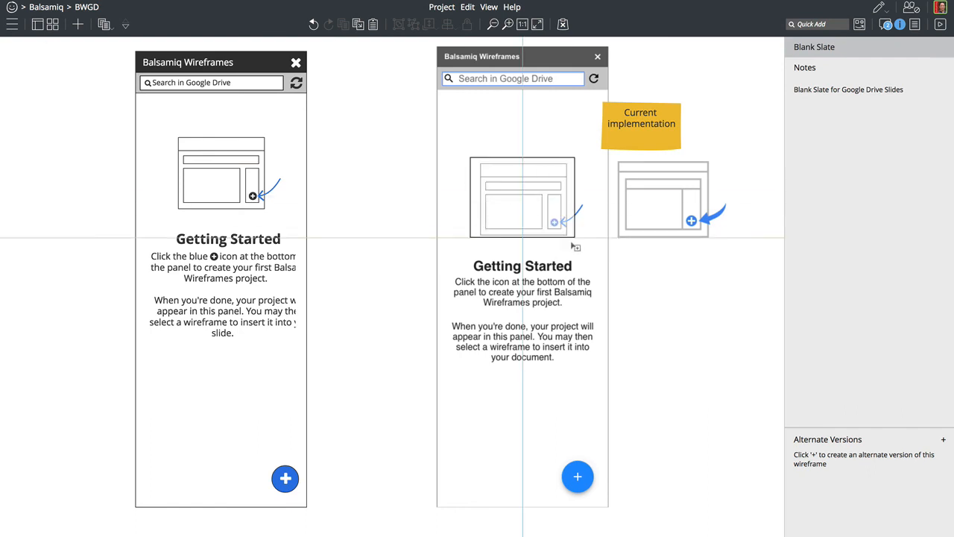
- Swap the old illustration for the bwgd-getting-started image just above Getting Started
click(521, 197)
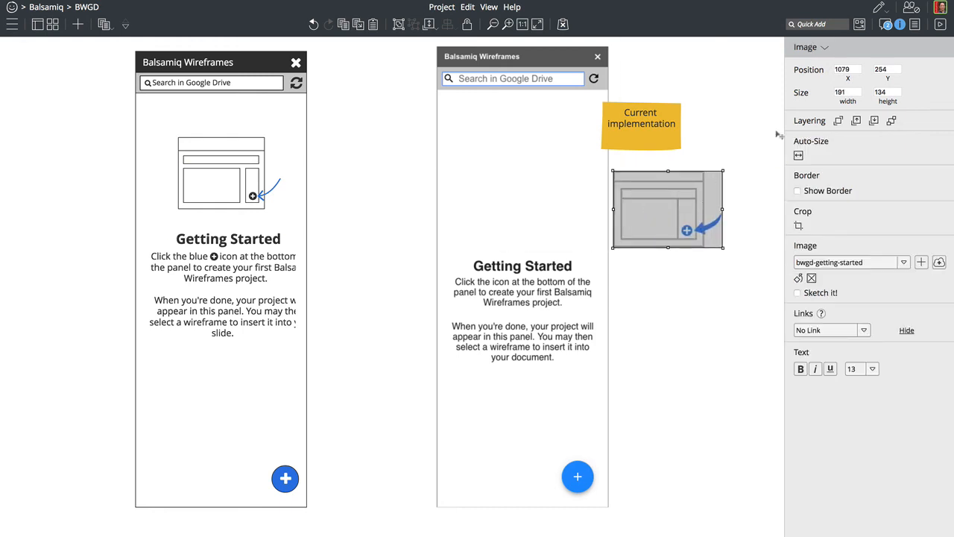
drag(667, 208, 521, 216)
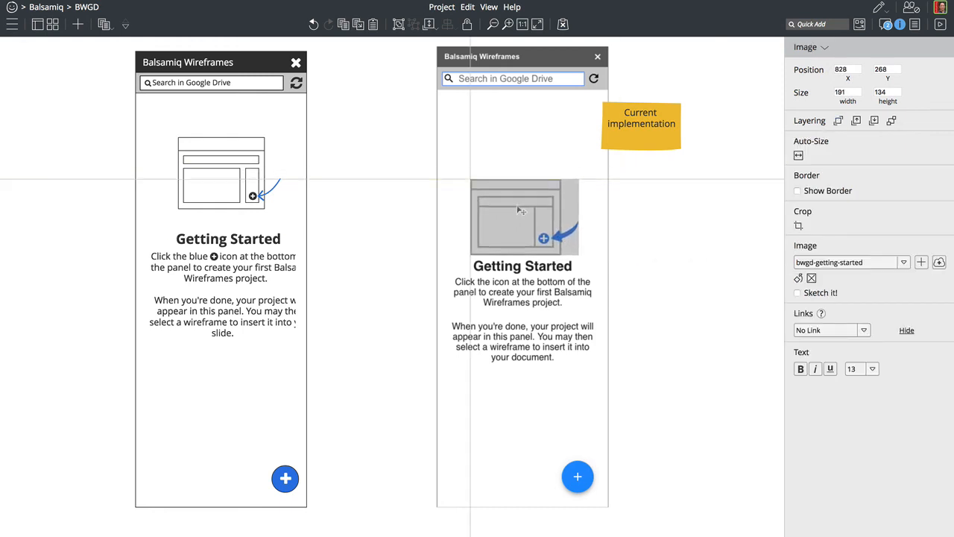
drag(522, 216, 530, 211)
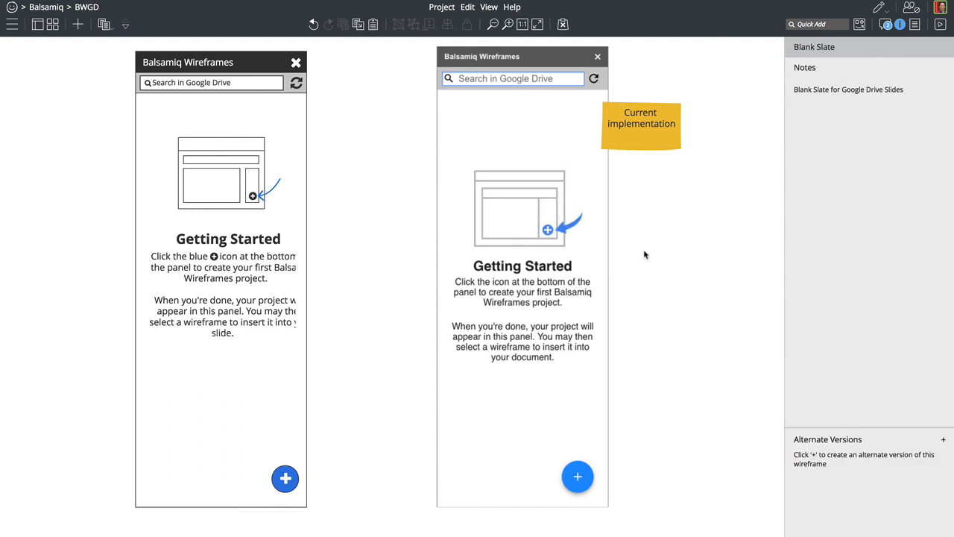
click(529, 205)
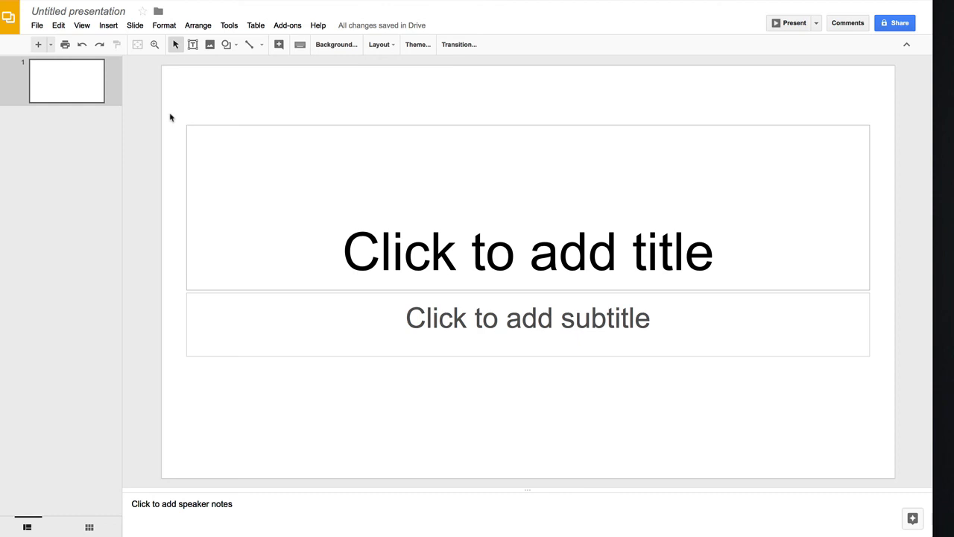
mouse_move(270, 116)
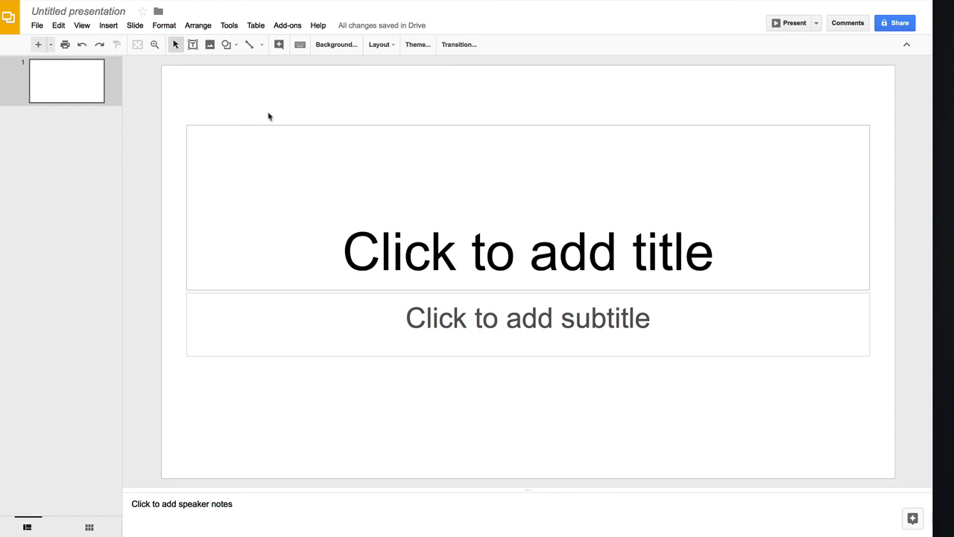
- Launch Balsamiq Wireframes for Slides from the Add-ons menu to show the updated arrow illustration
click(287, 25)
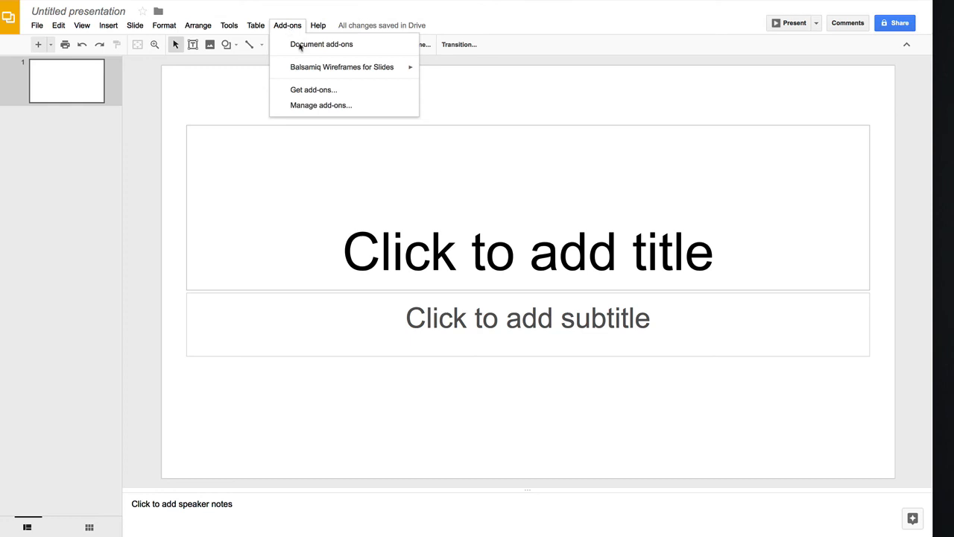
mouse_move(341, 66)
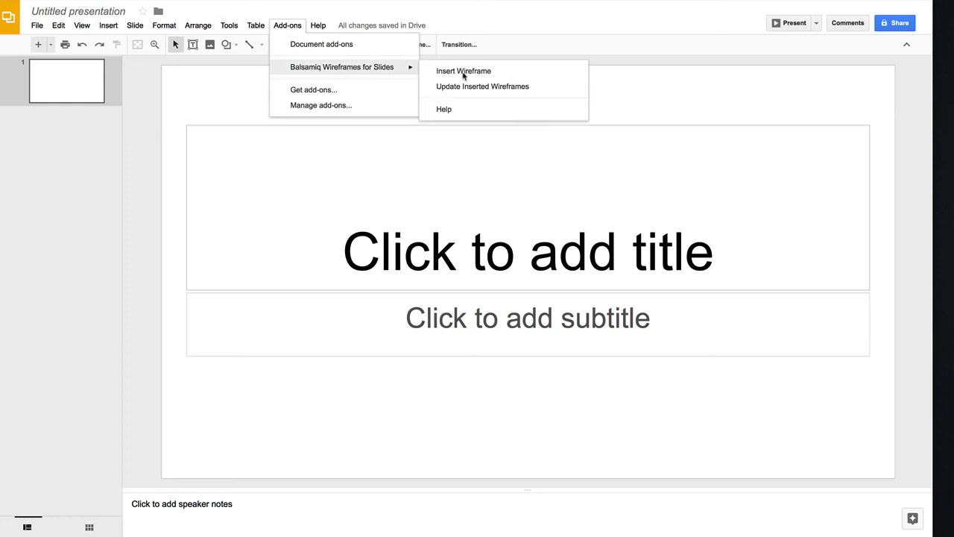
click(463, 71)
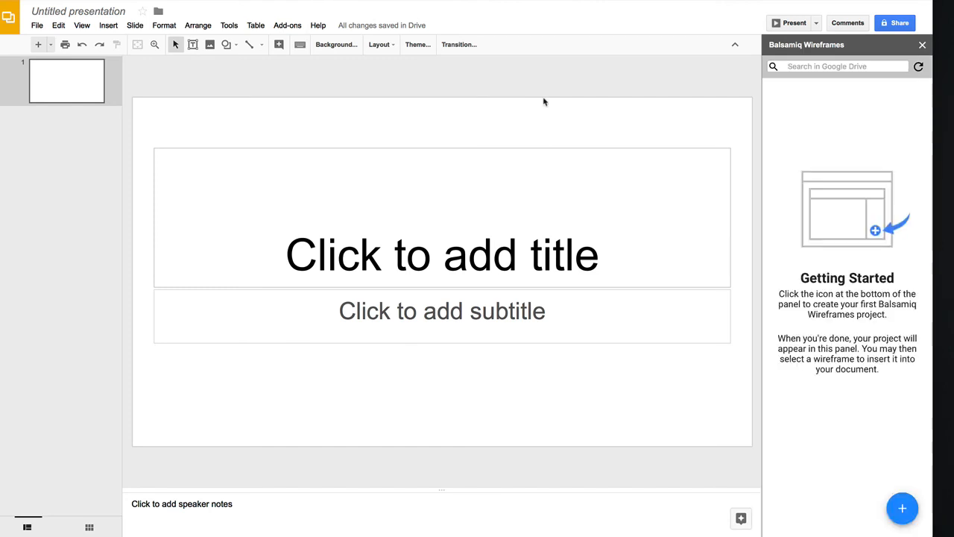
mouse_move(908, 287)
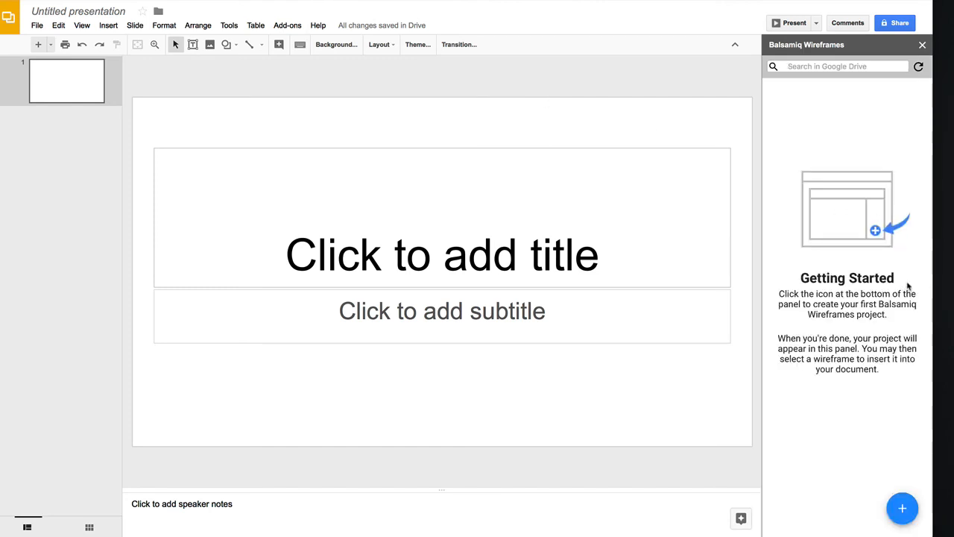
mouse_move(823, 377)
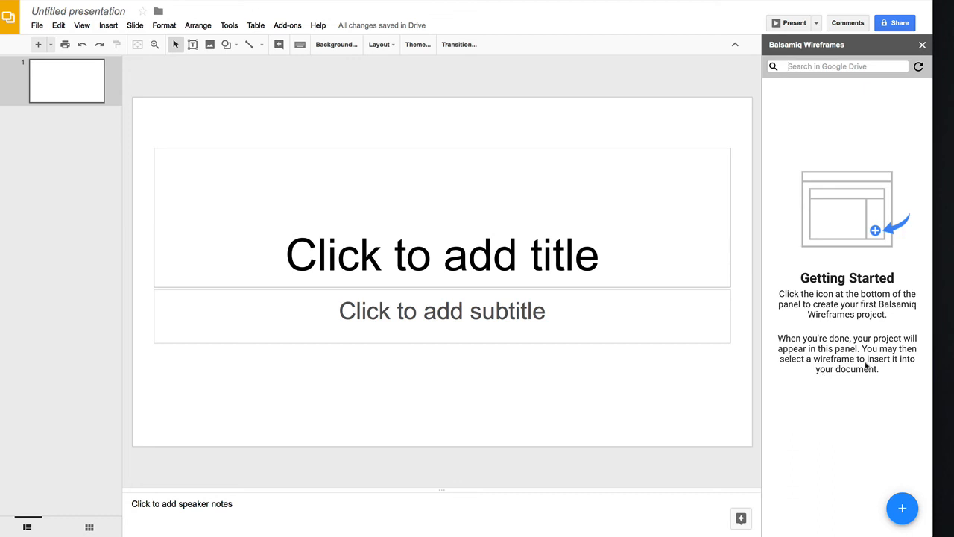
mouse_move(848, 229)
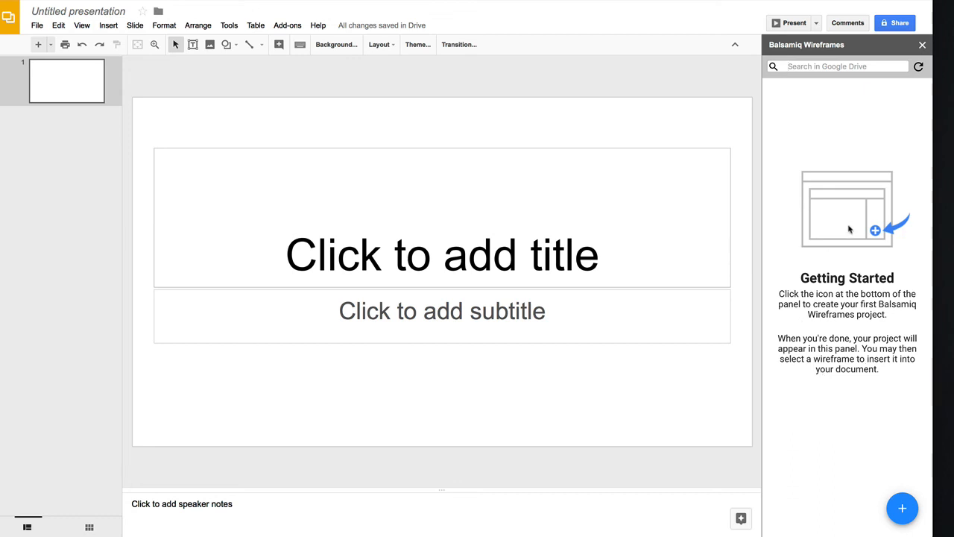
mouse_move(852, 280)
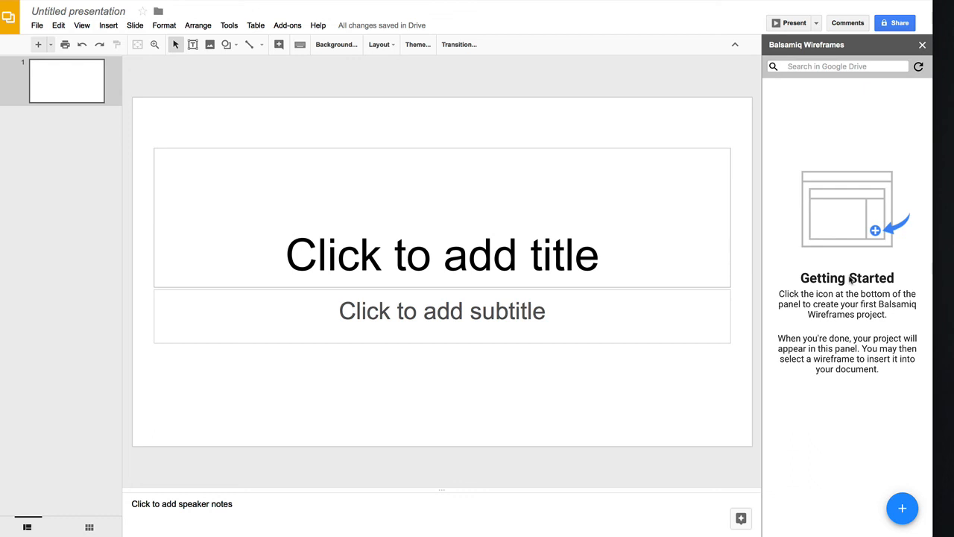
mouse_move(815, 236)
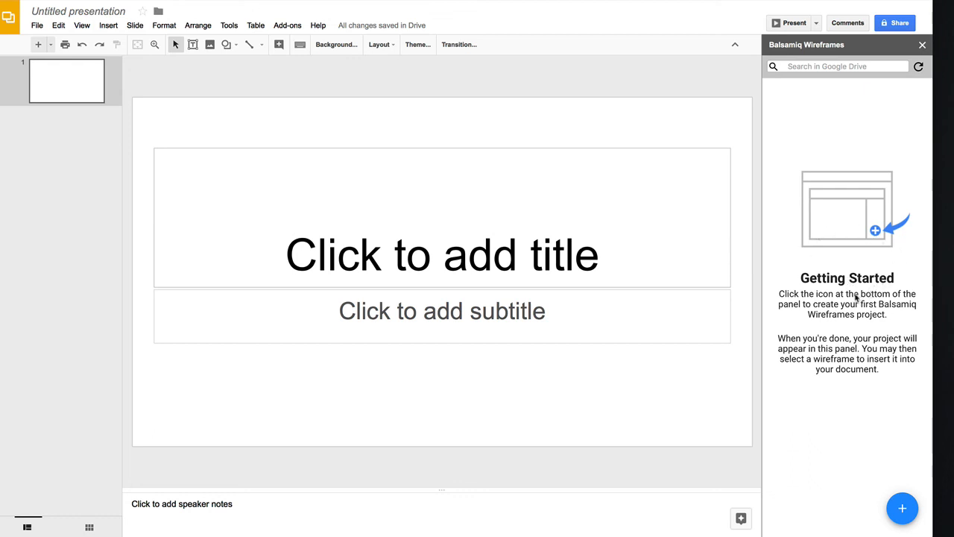
mouse_move(677, 79)
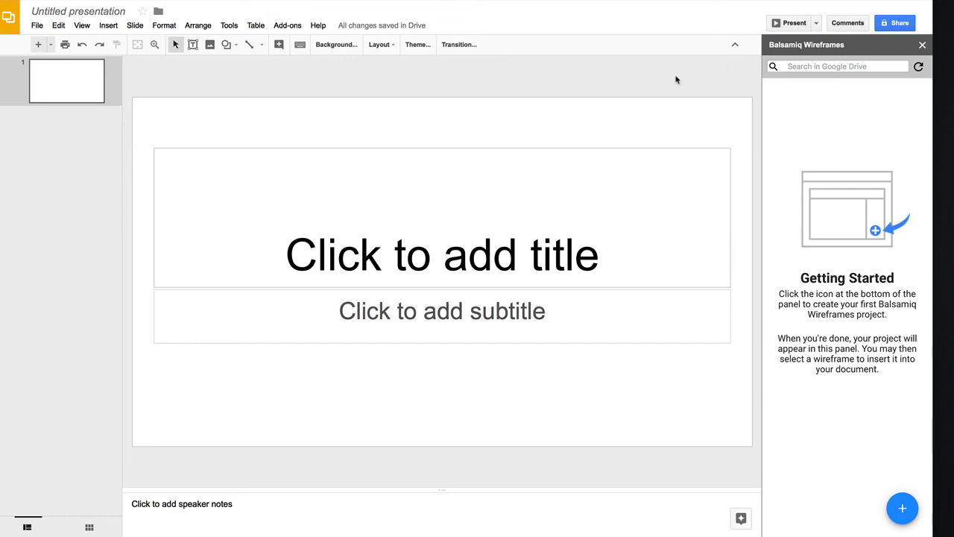
mouse_move(584, 77)
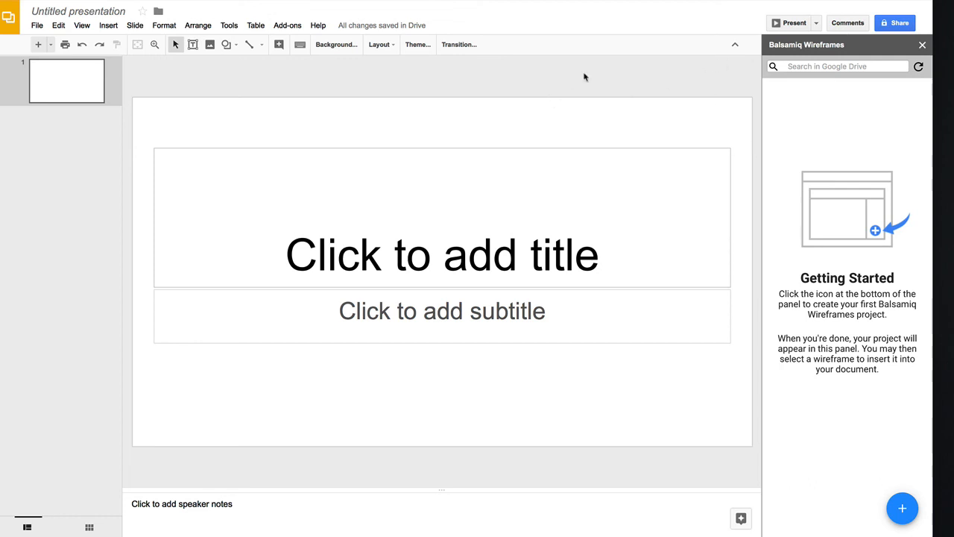